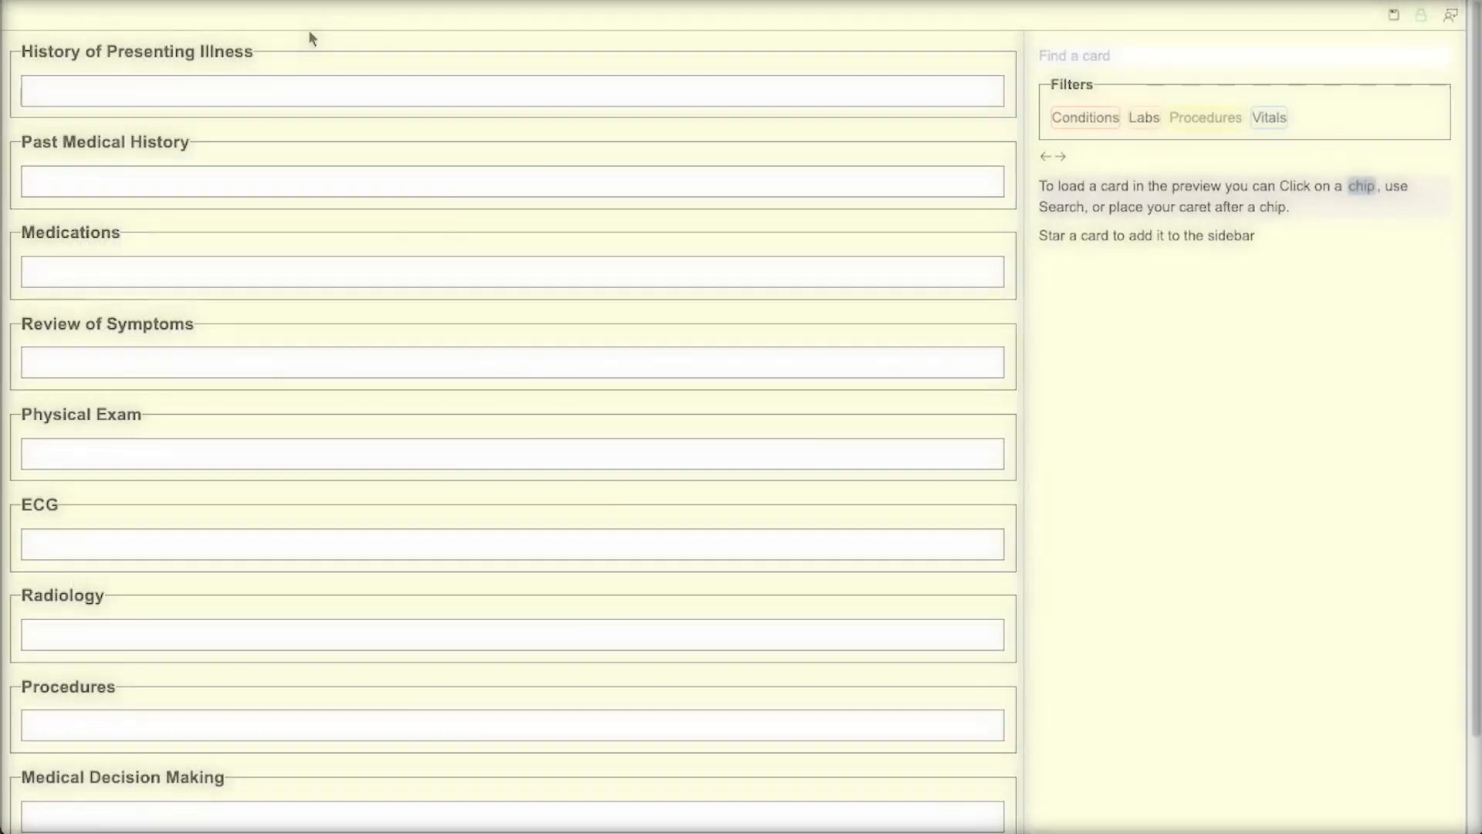
# Step: Write '76 y/o M p/w hx of hypertension, diabetes mellitus, ASD, and CC of chest pain' as linked chips
pyautogui.write('76 y/o M')
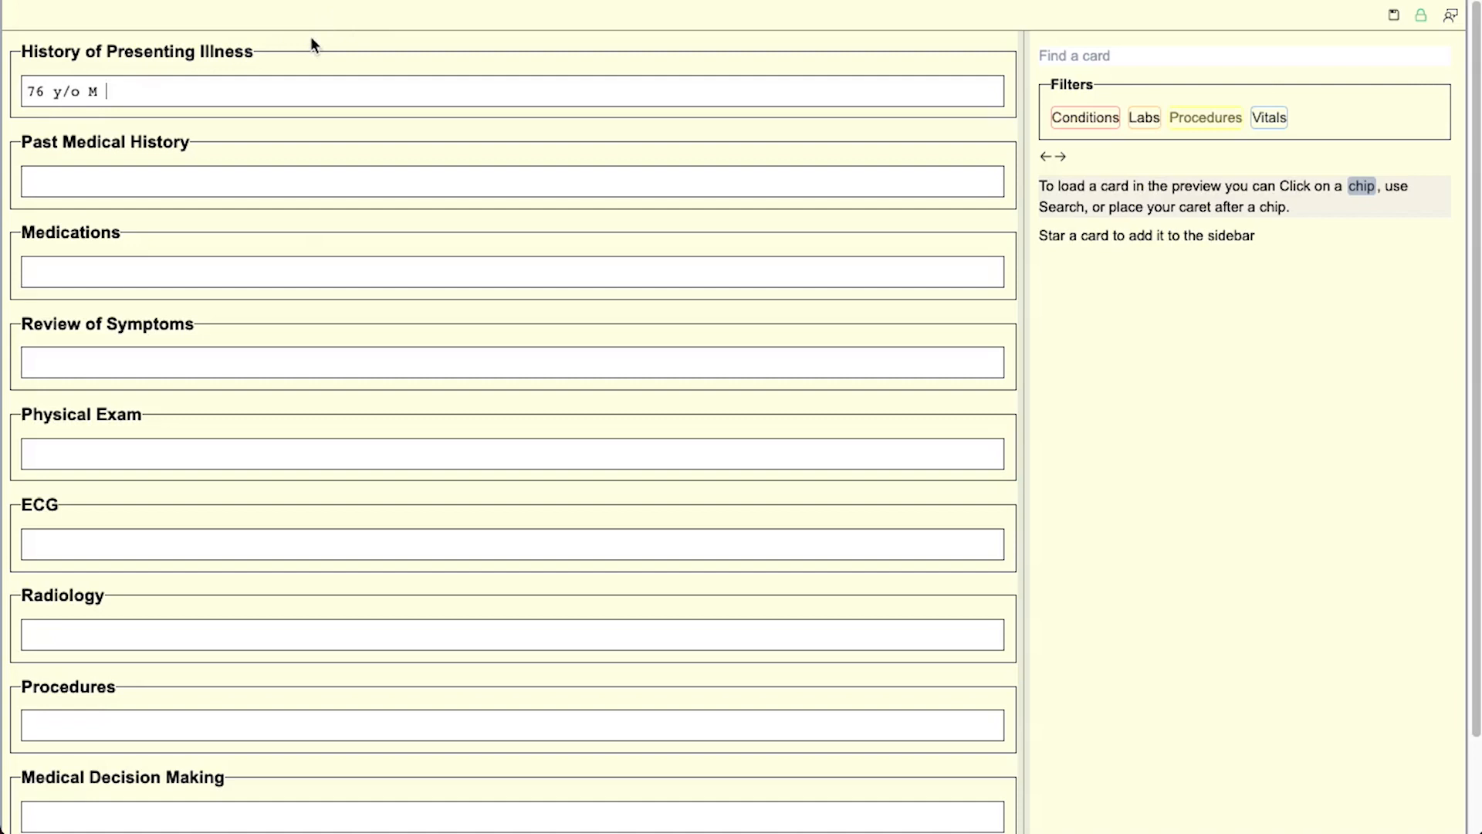
pyautogui.write('p')
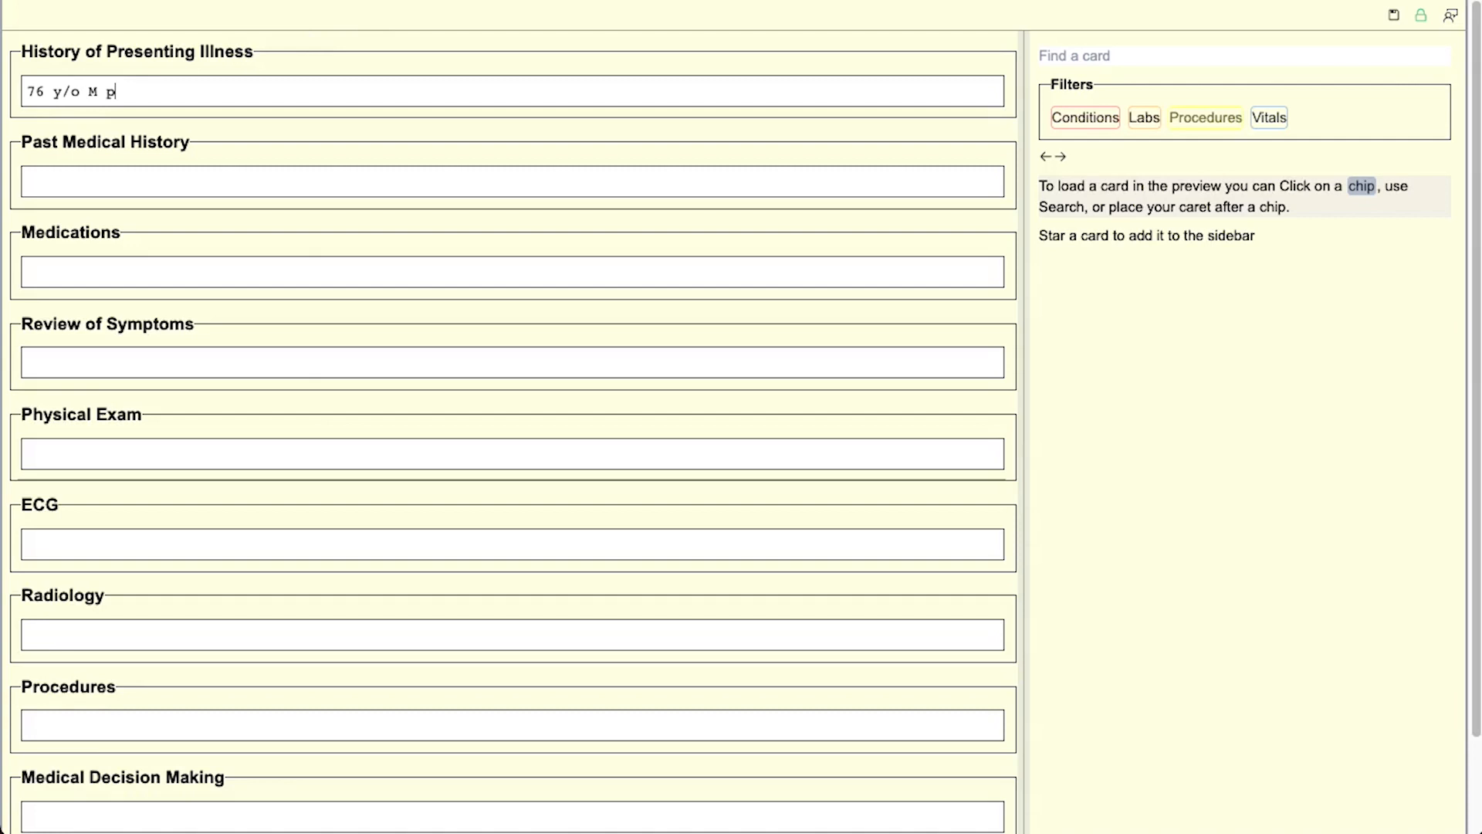
pyautogui.write('/w hx of hypertension, diabetes mellitus')
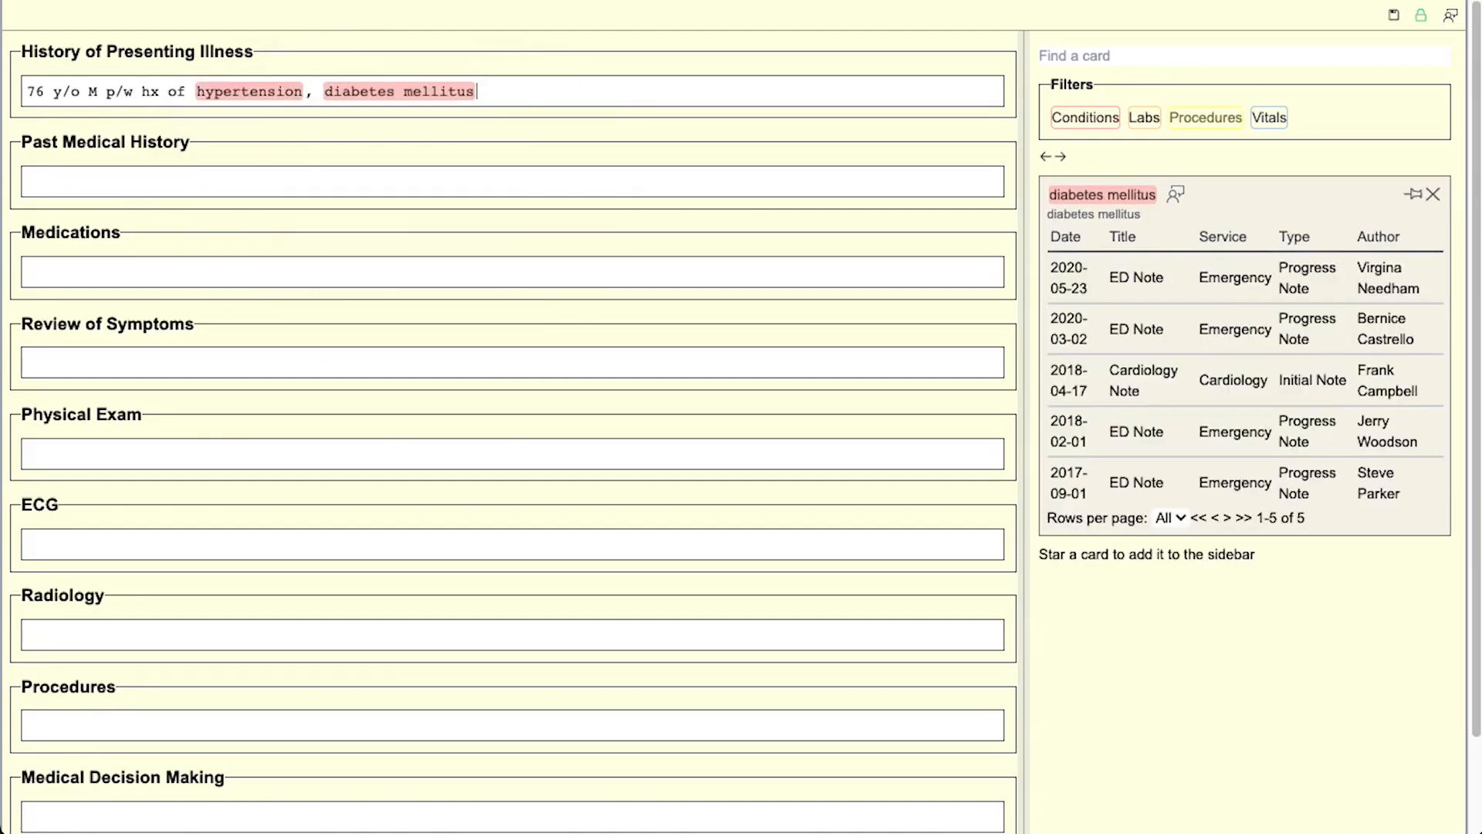
pyautogui.write(', ASD, and C')
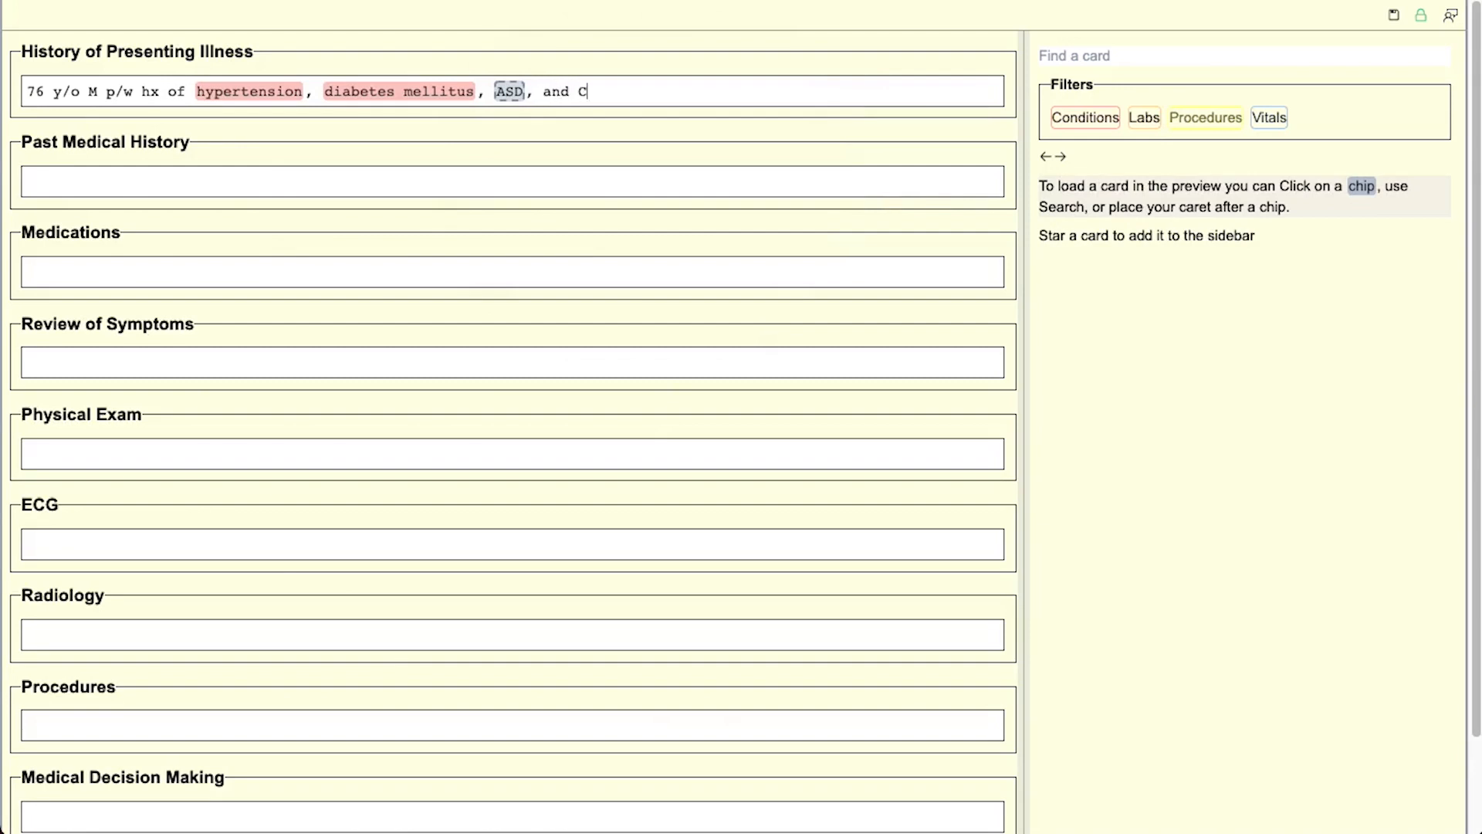
pyautogui.write('C of chest pain.')
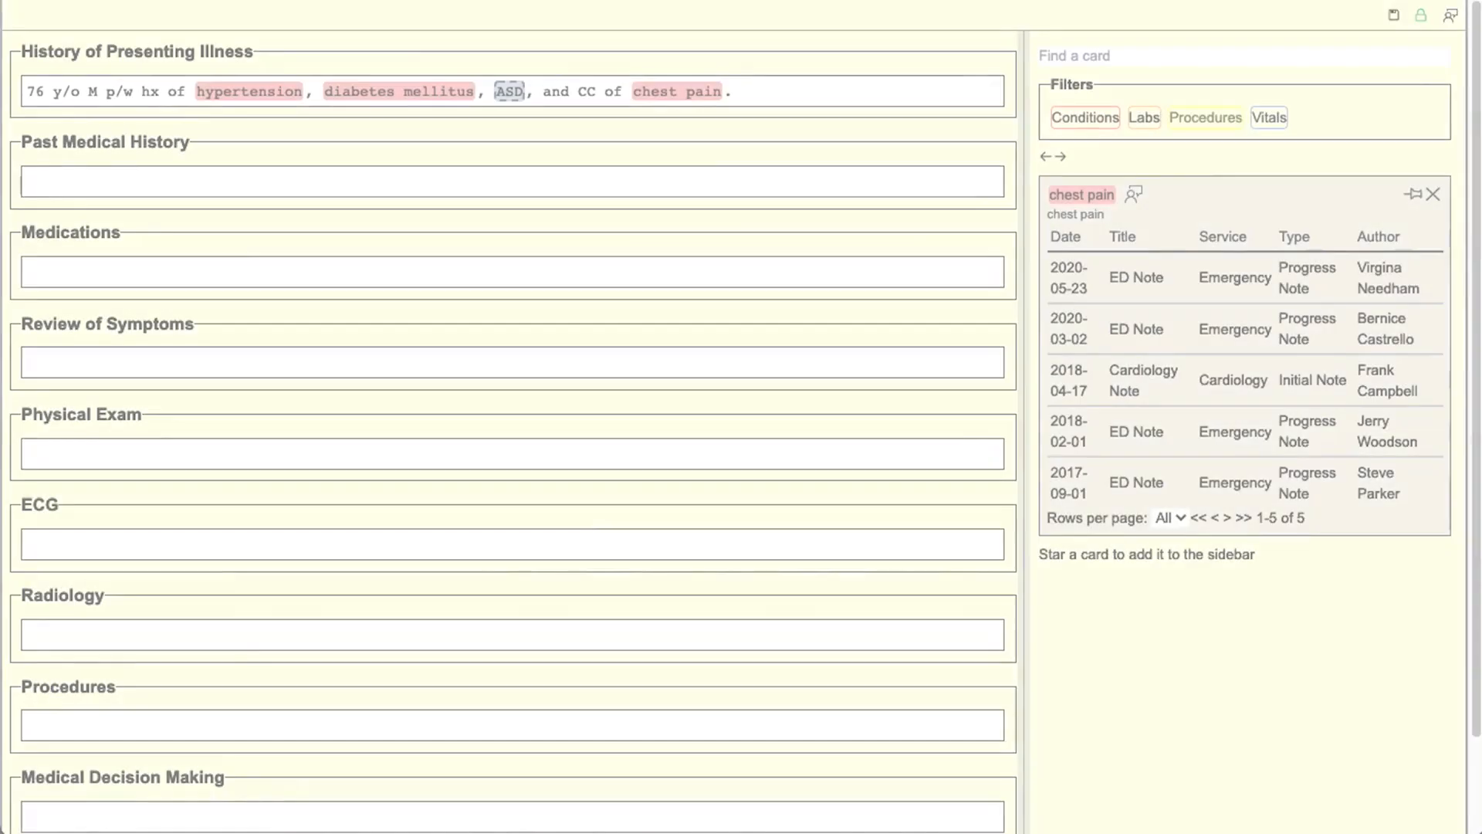
# Step: Describe left shoulder pain while running two days ago that subsided and recurred
pyautogui.write('Two da')
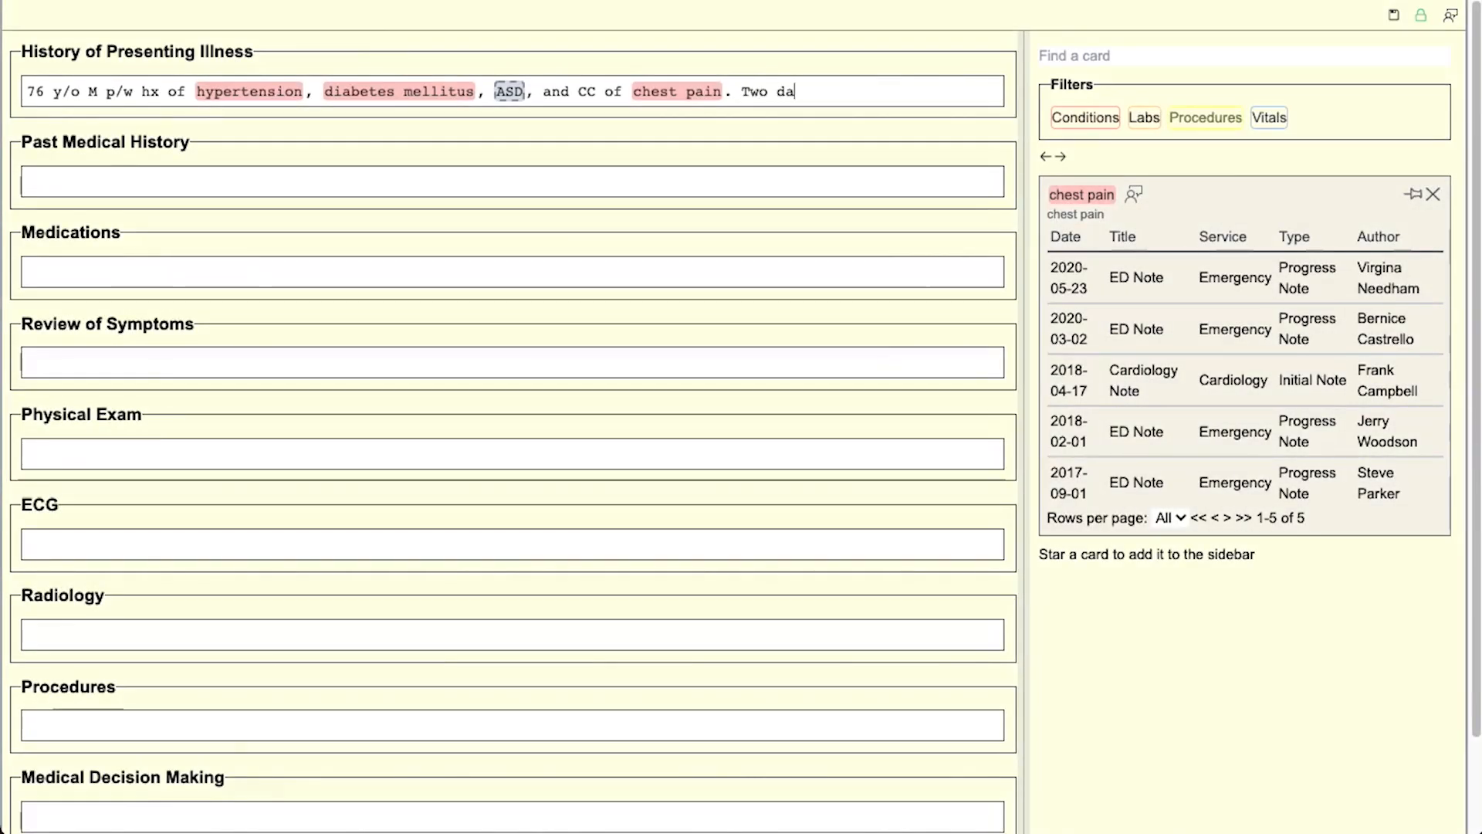
pyautogui.write('ys ago patient experienced 1')
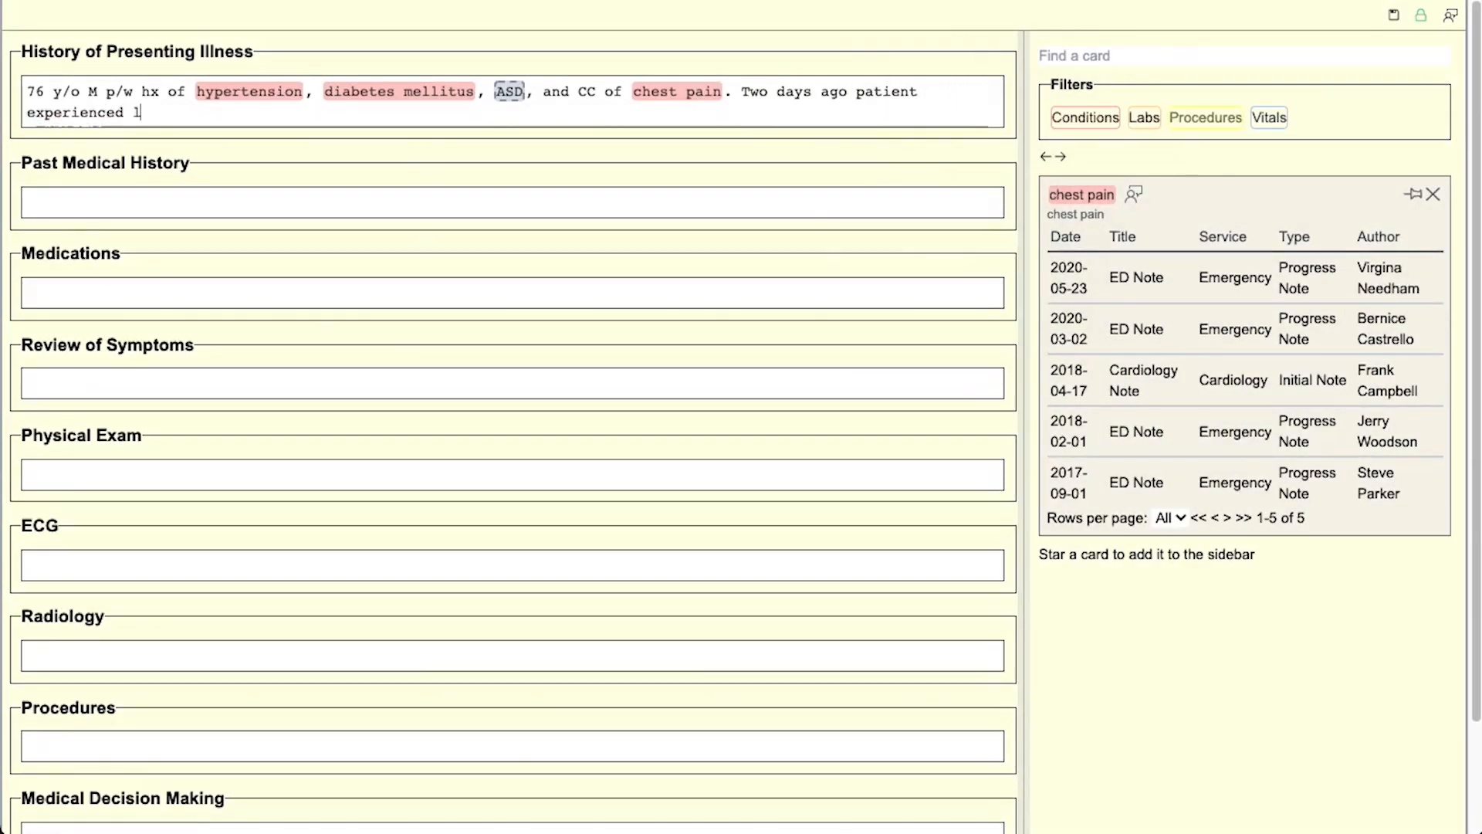
pyautogui.write('left shoulder pain while running,. Described as sharp and lasting for a minute or tw')
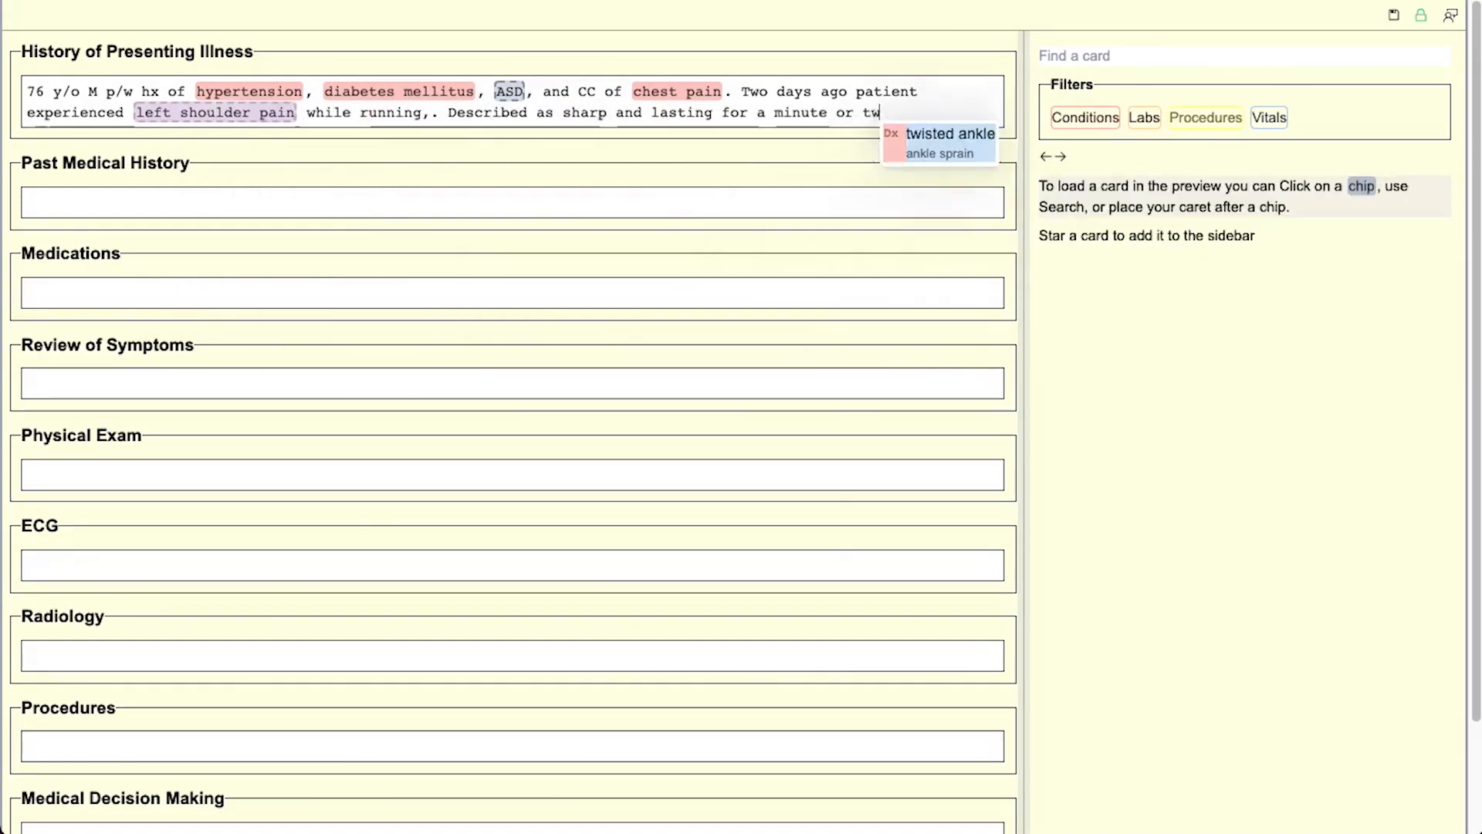
pyautogui.write('subsided and recurred this afternoon.')
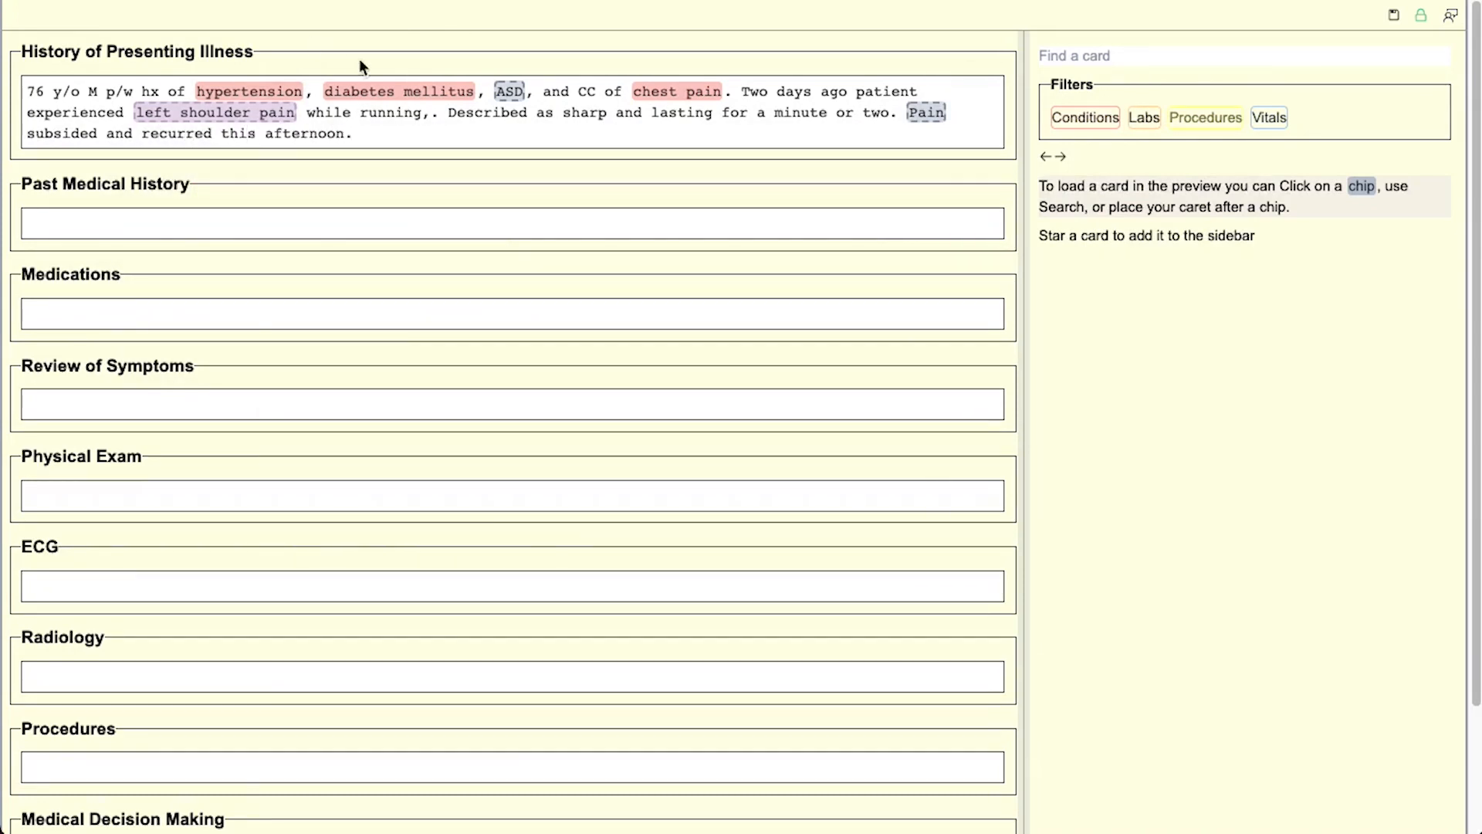
# Step: Resolve the ASD chip to mean atrial septal defect
pyautogui.click(508, 91)
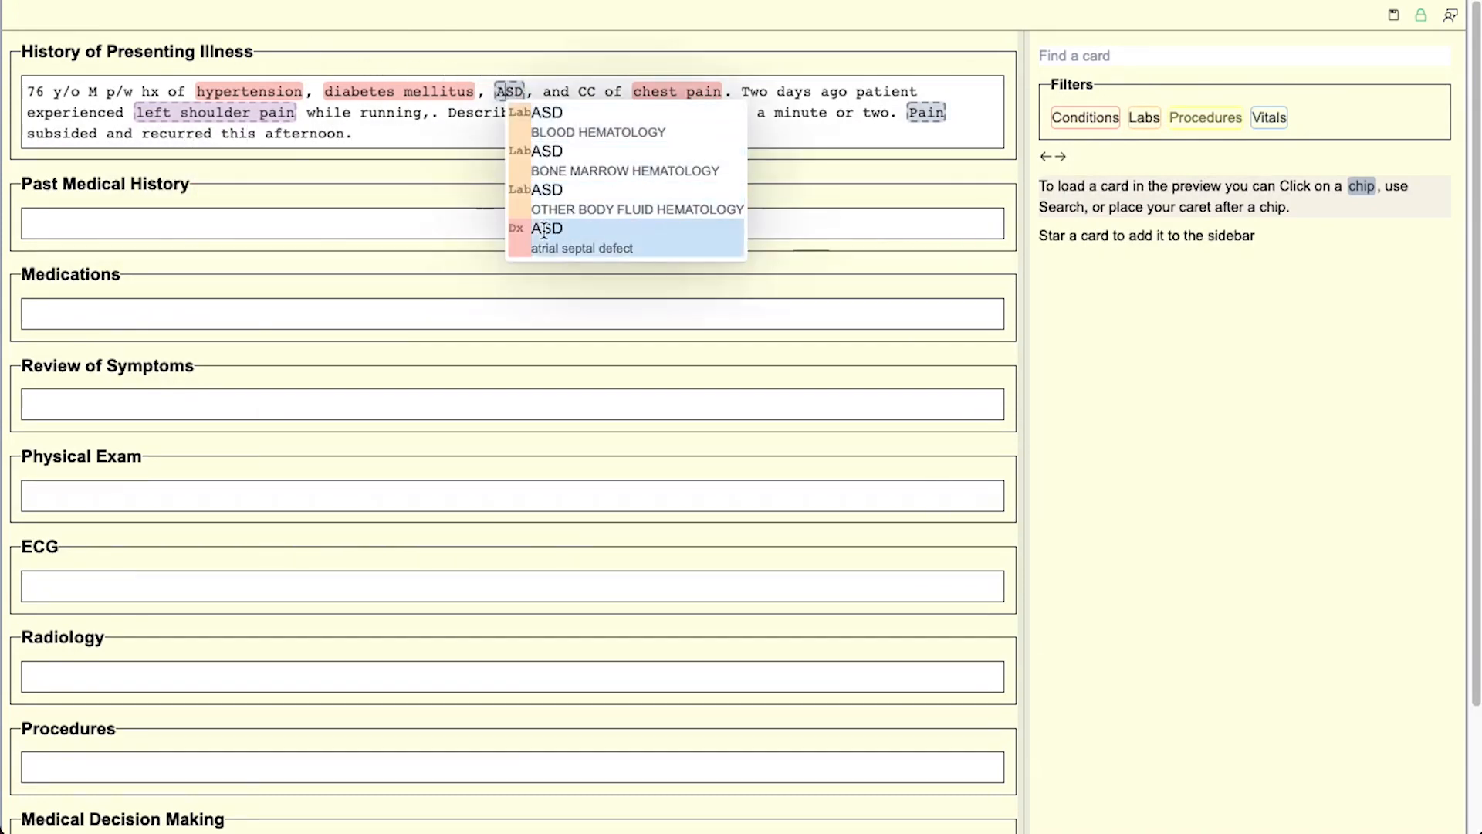
pyautogui.click(547, 228)
pyautogui.write('p')
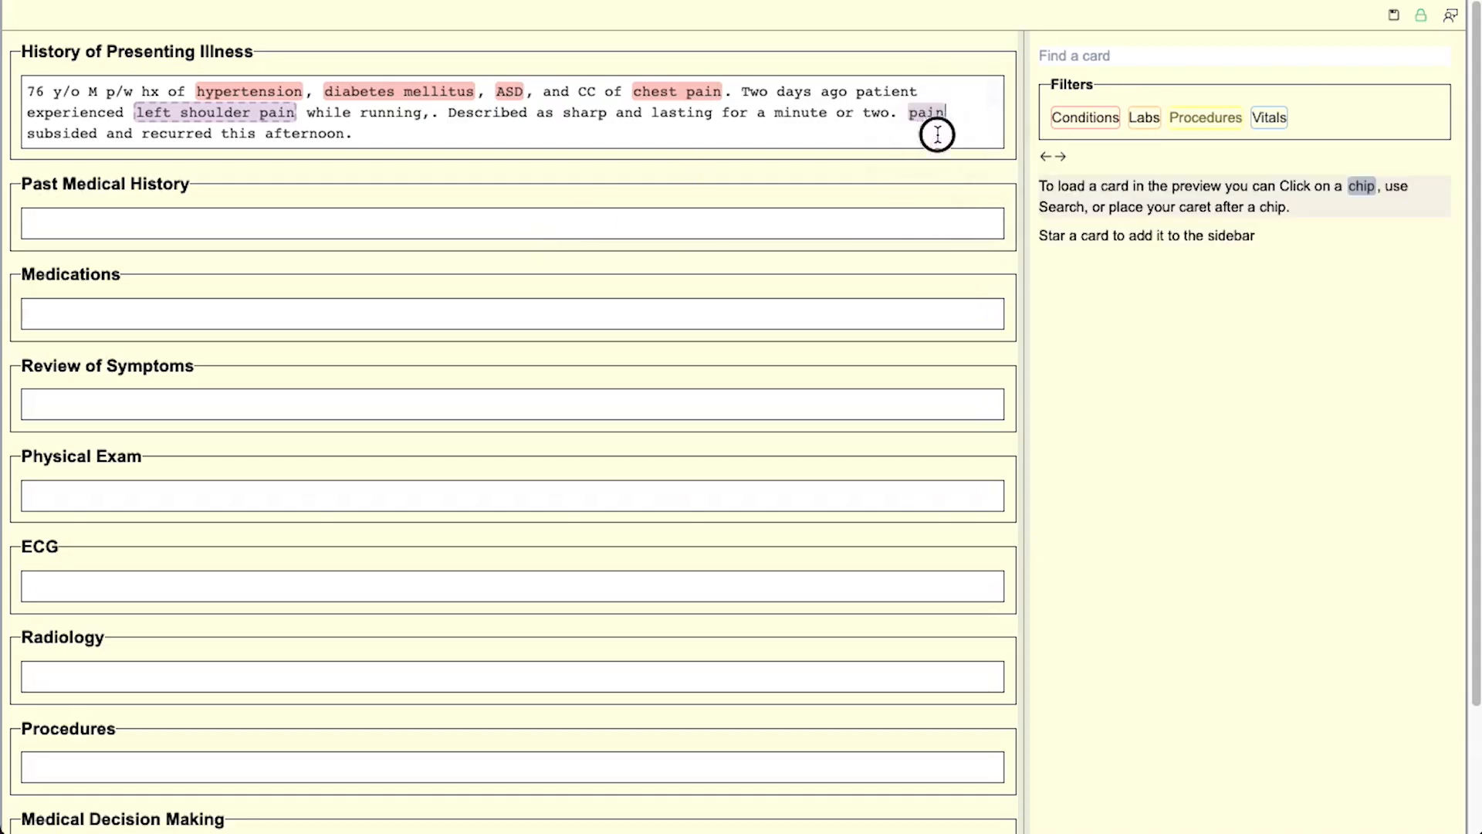
# Step: Add no shortness of breath and a right bundle-branch block told years ago
pyautogui.write('Patient has not e')
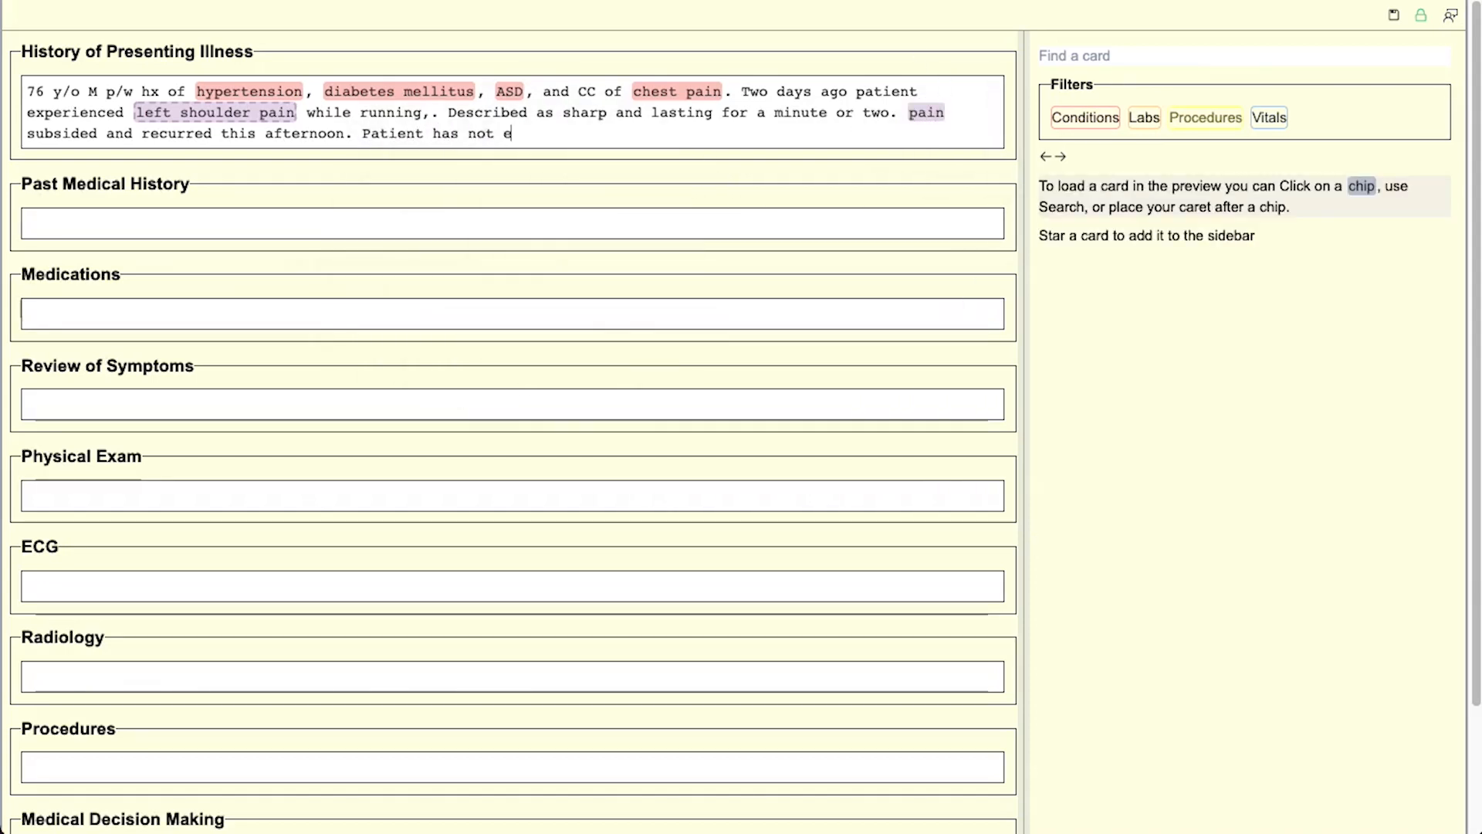
pyautogui.write('experienced any shortness of breath, nausea, or diaphoresis during the episodes. P')
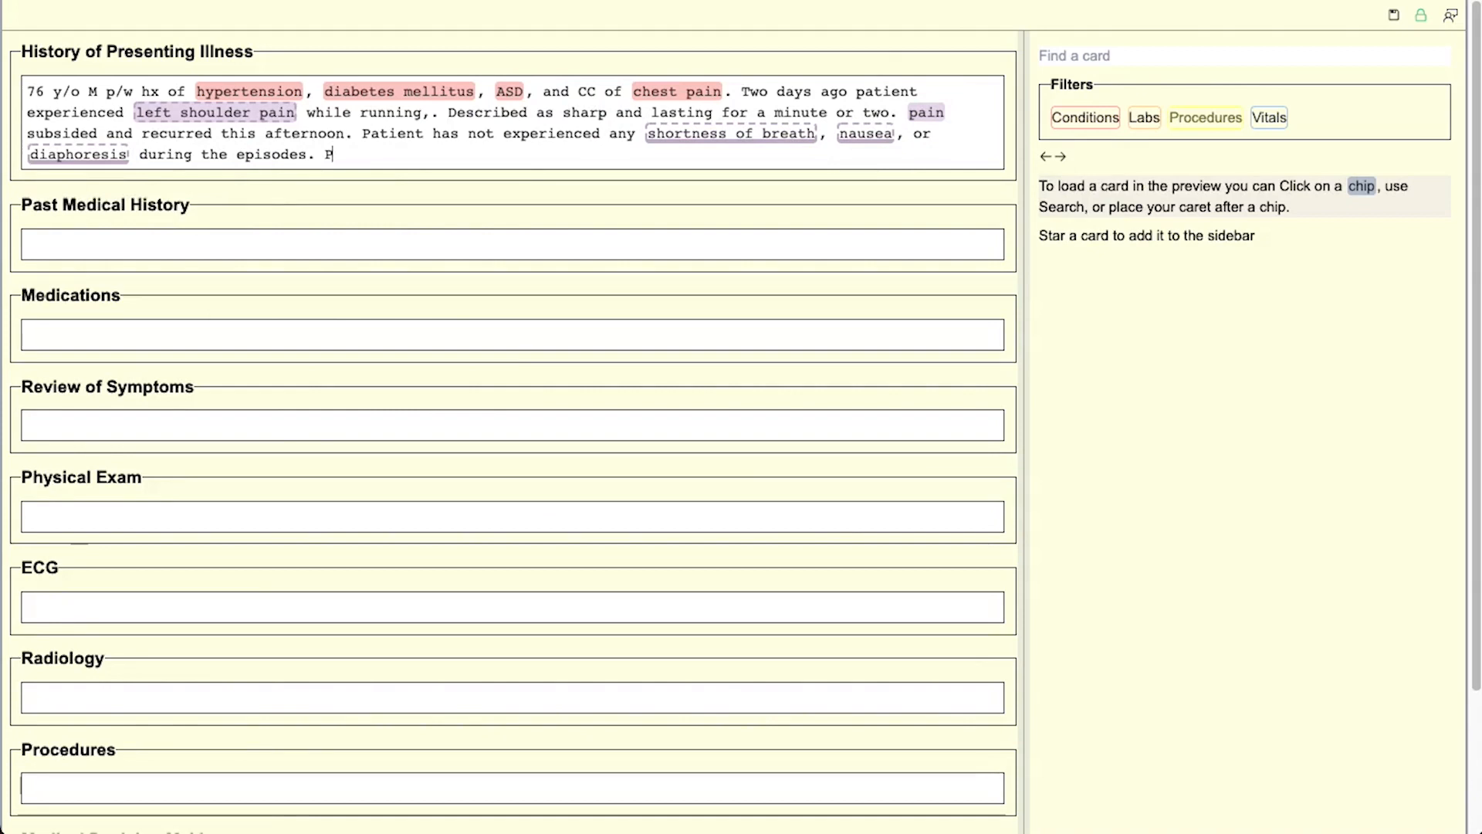
pyautogui.write('atient was told years ago that he has a right bundle-branch block.')
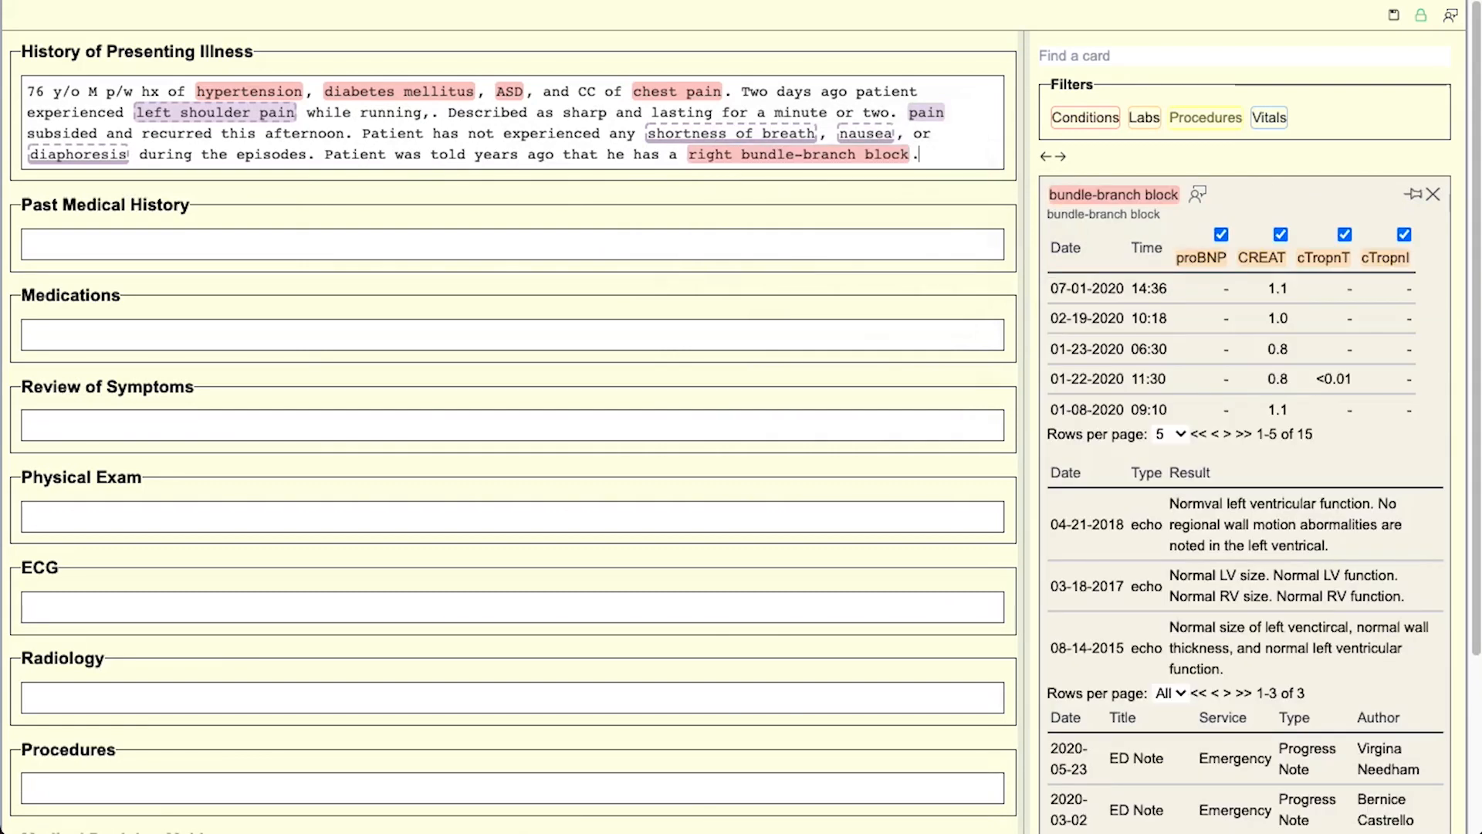
pyautogui.moveTo(346, 49)
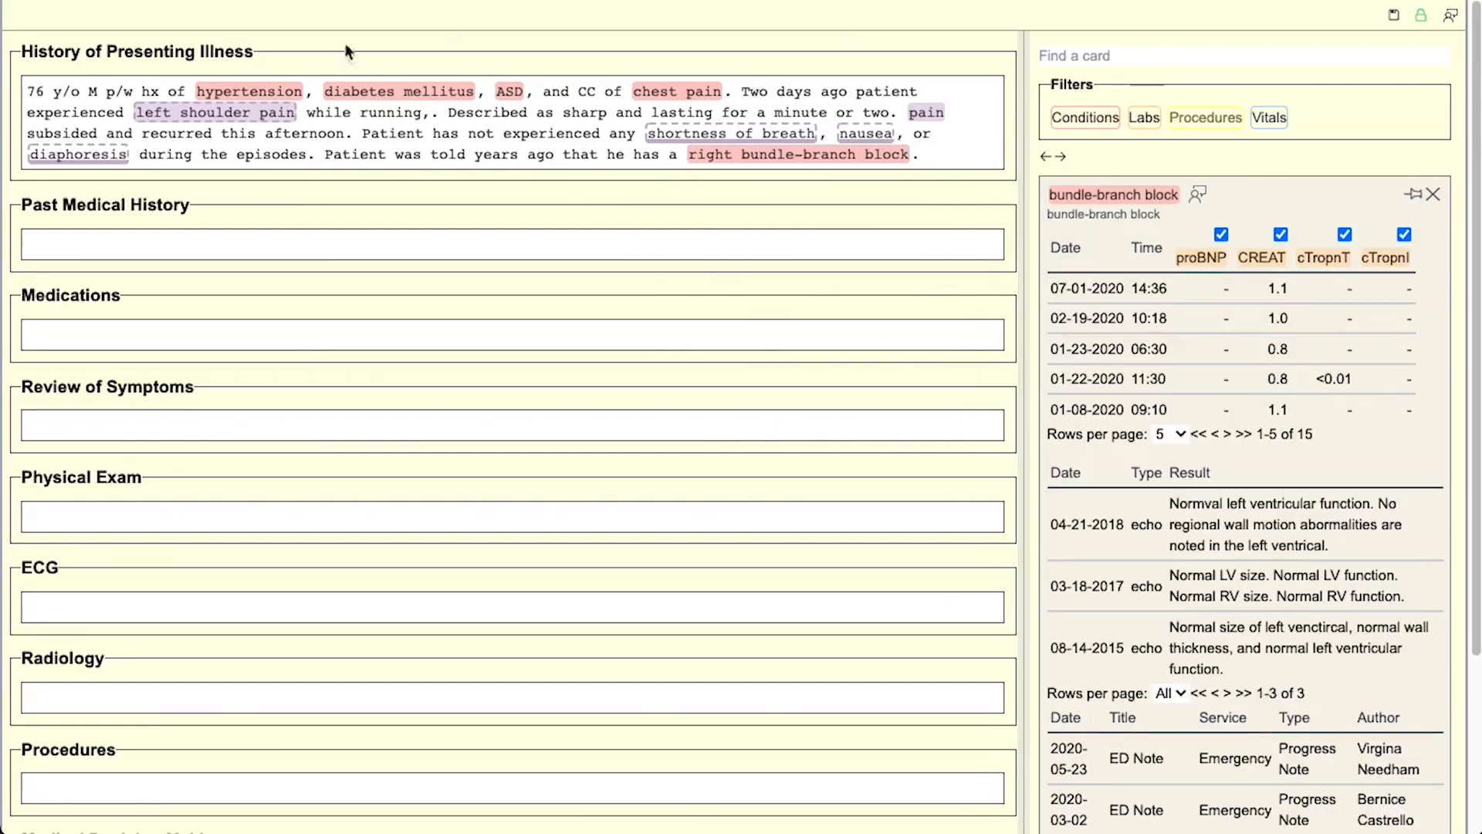
pyautogui.moveTo(240, 111)
pyautogui.write(' anterior')
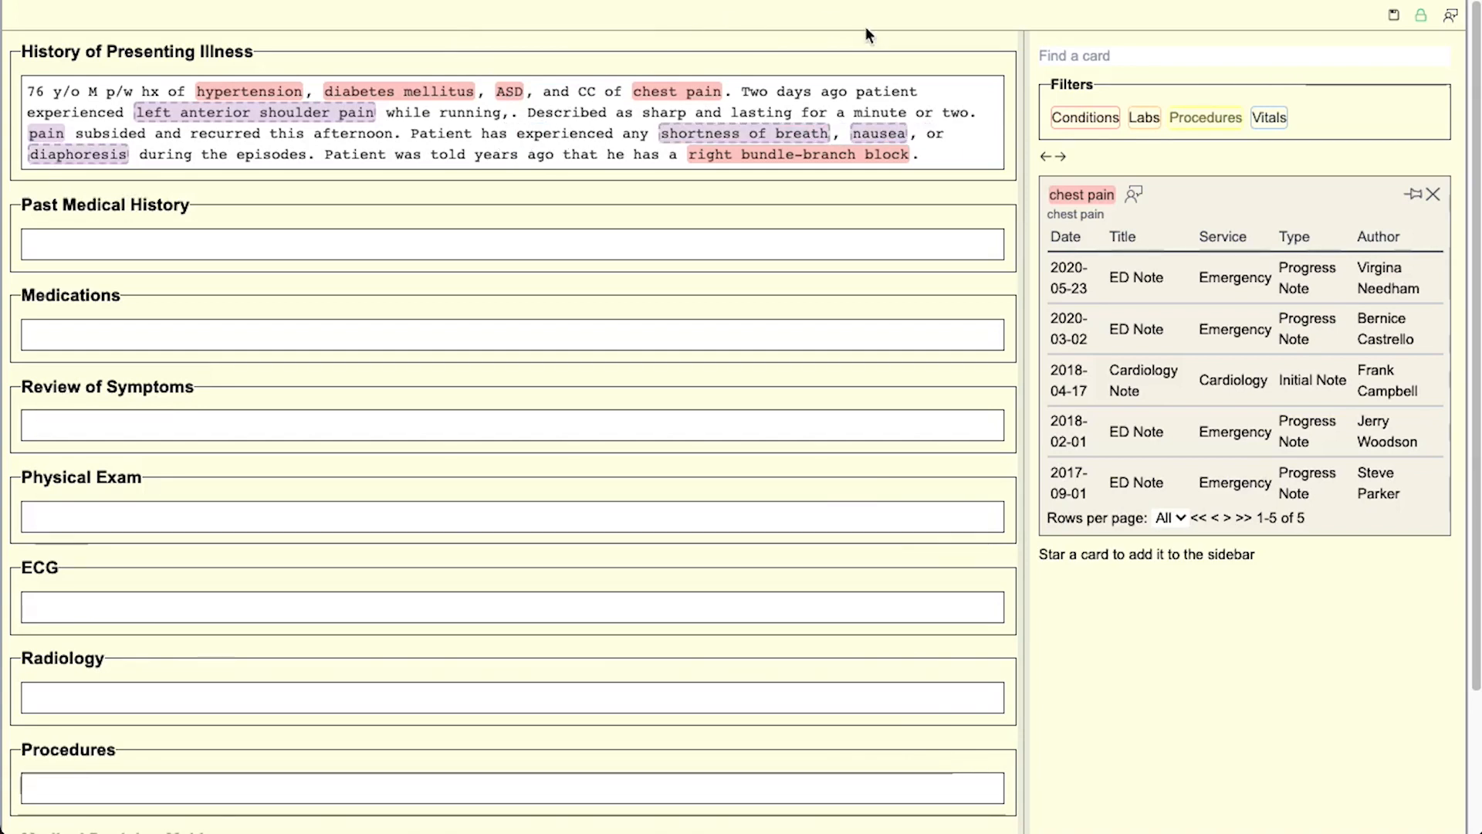
# Step: Populate remaining sections and annotate conditions with A1c 5.20 (2/19/2020), glucose, and dx three years ago
pyautogui.click(1437, 194)
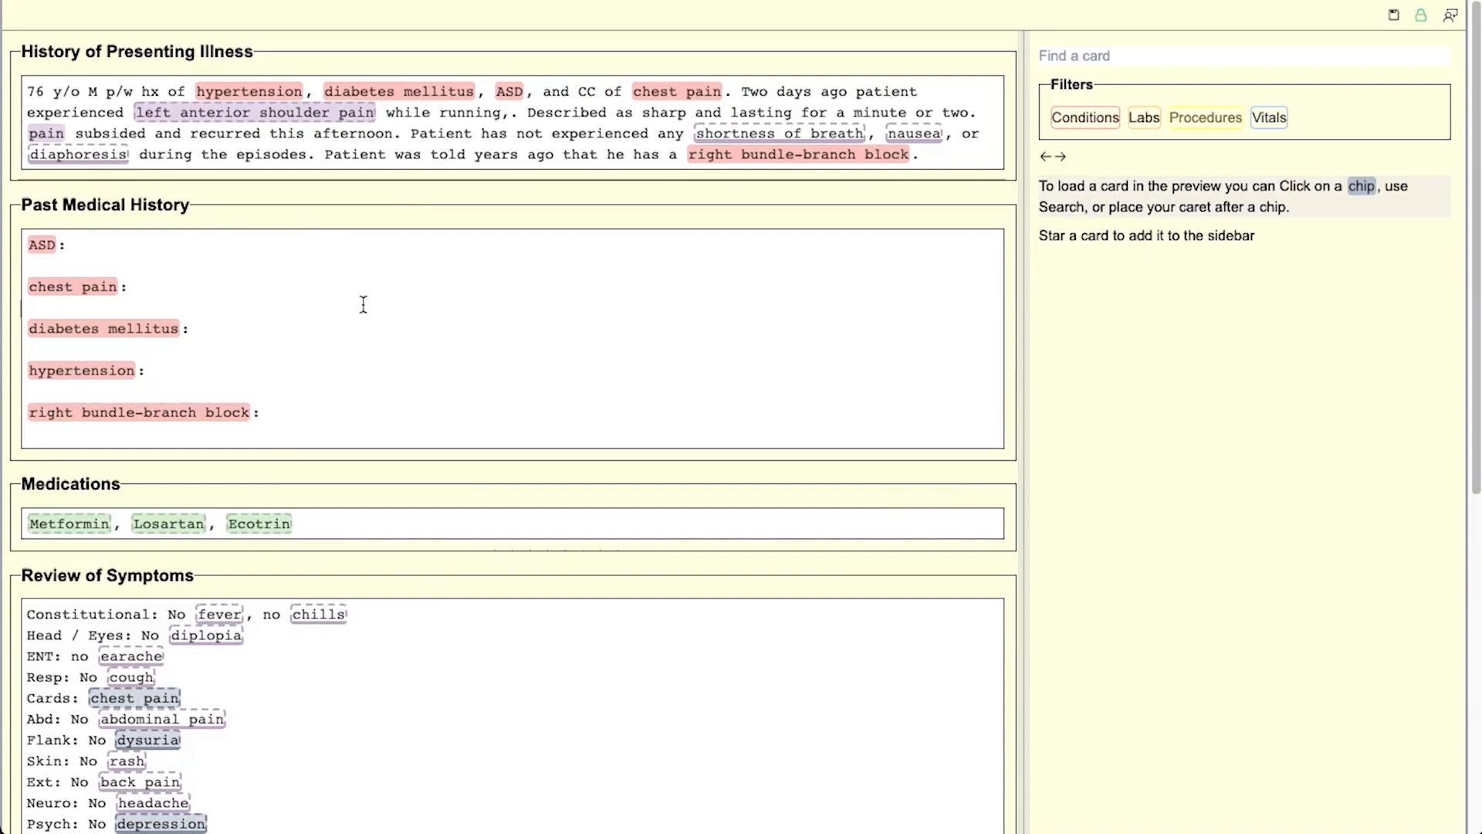
pyautogui.click(44, 246)
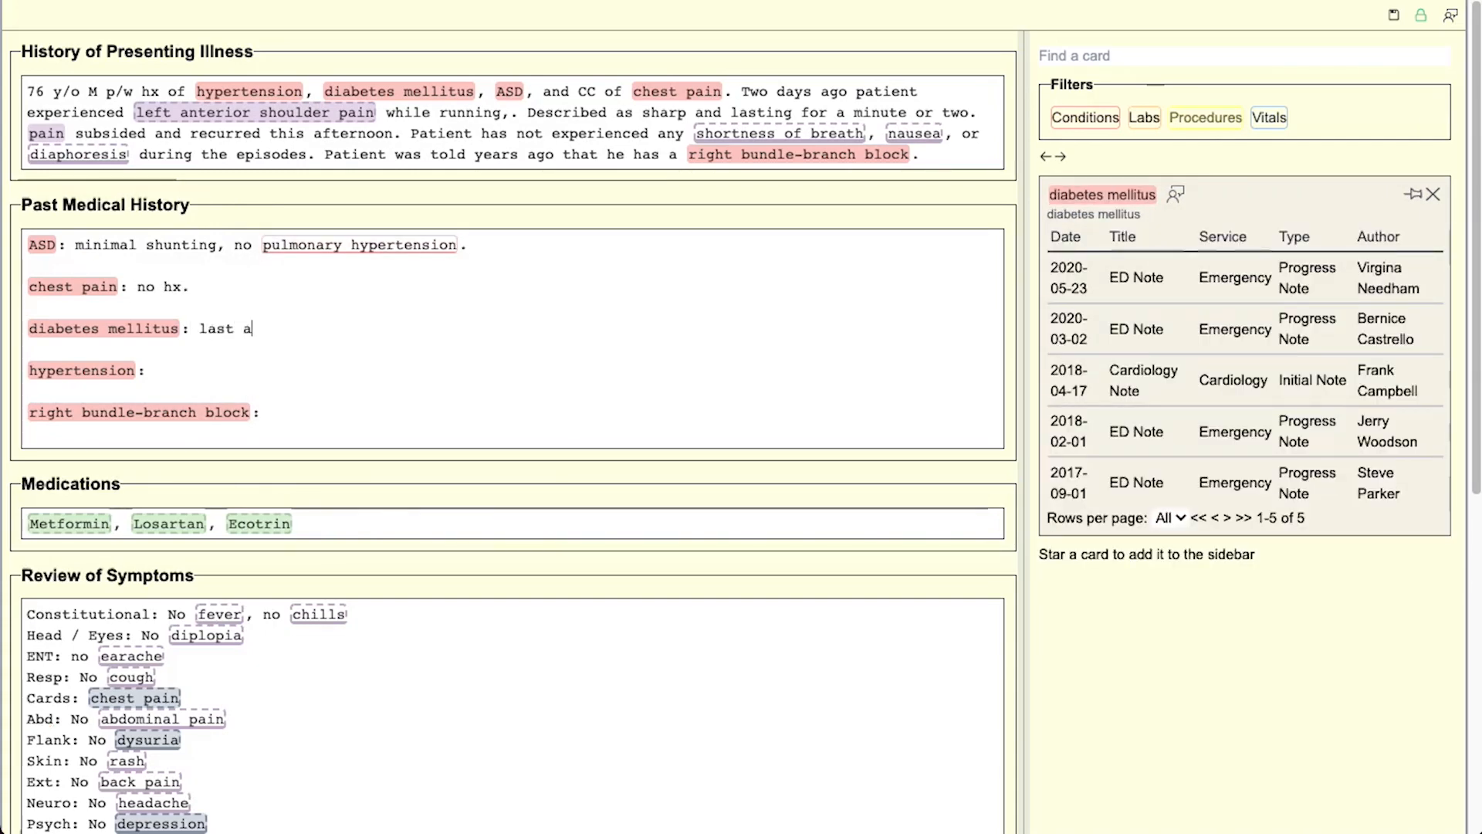
pyautogui.write('A1c 5.20 (2/19/2020), glucose')
pyautogui.click(513, 370)
pyautogui.write(' bp 117/73')
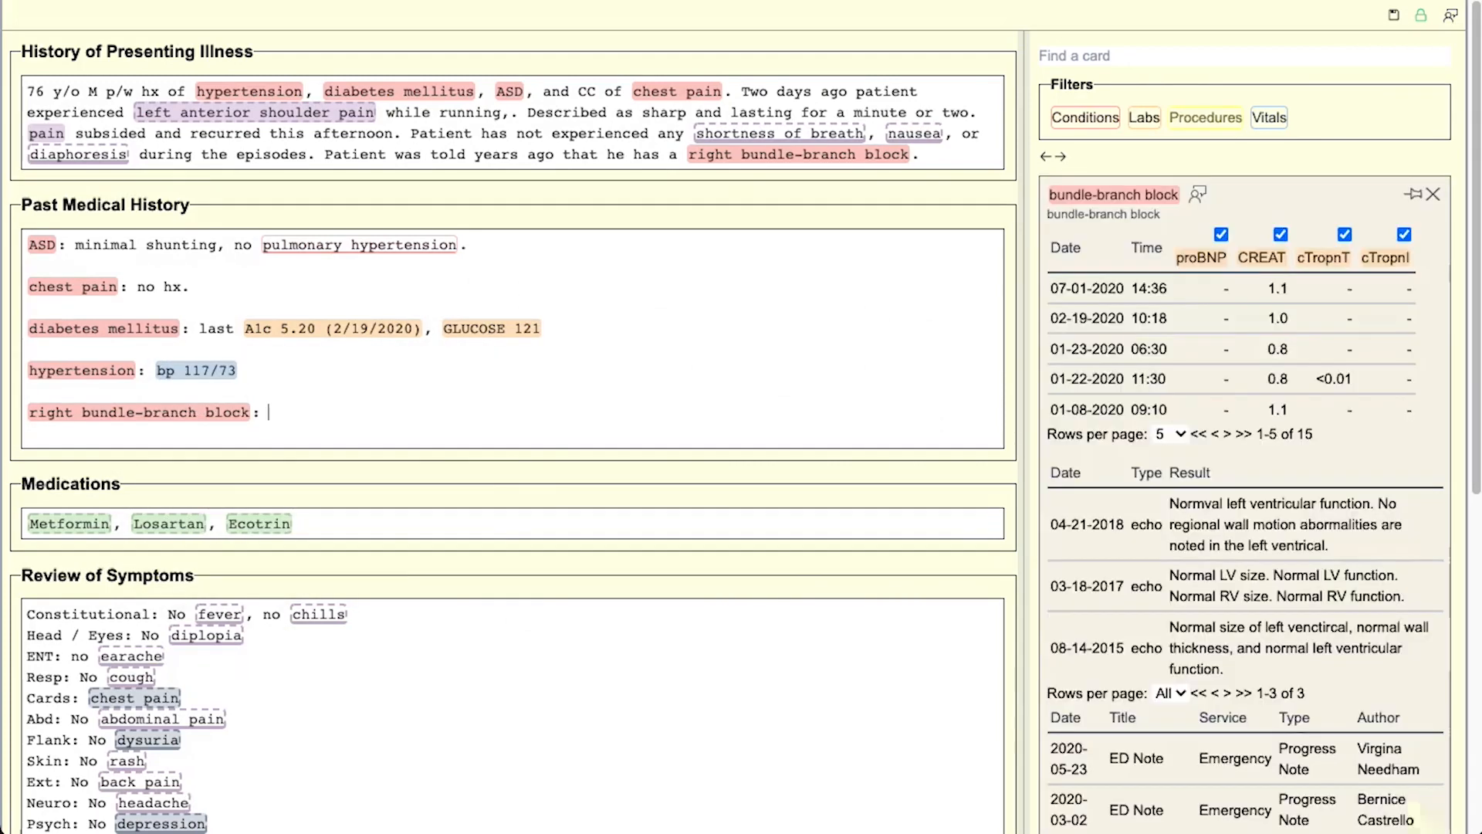
pyautogui.write('dx three years ago.')
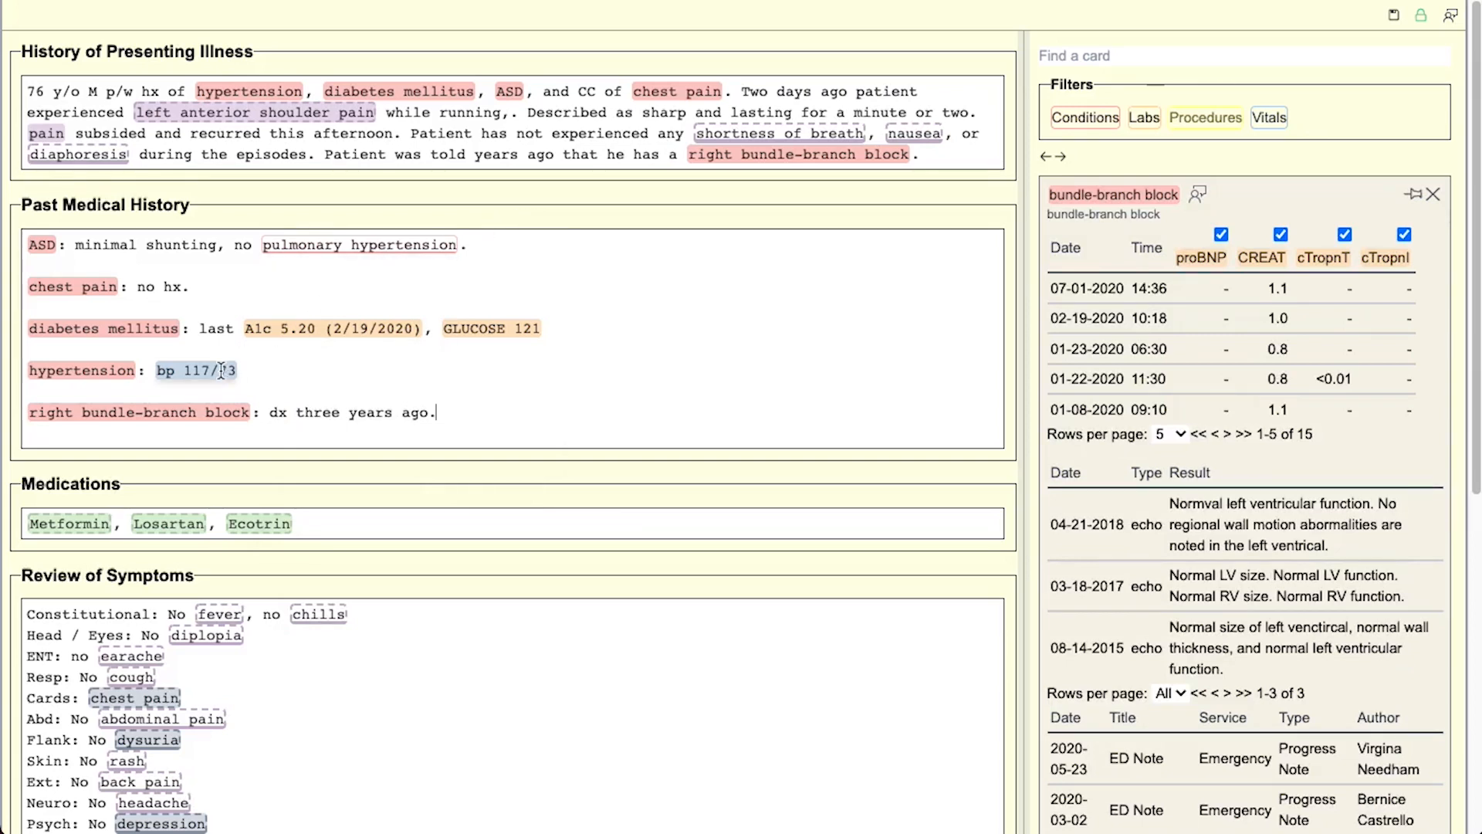
pyautogui.click(195, 369)
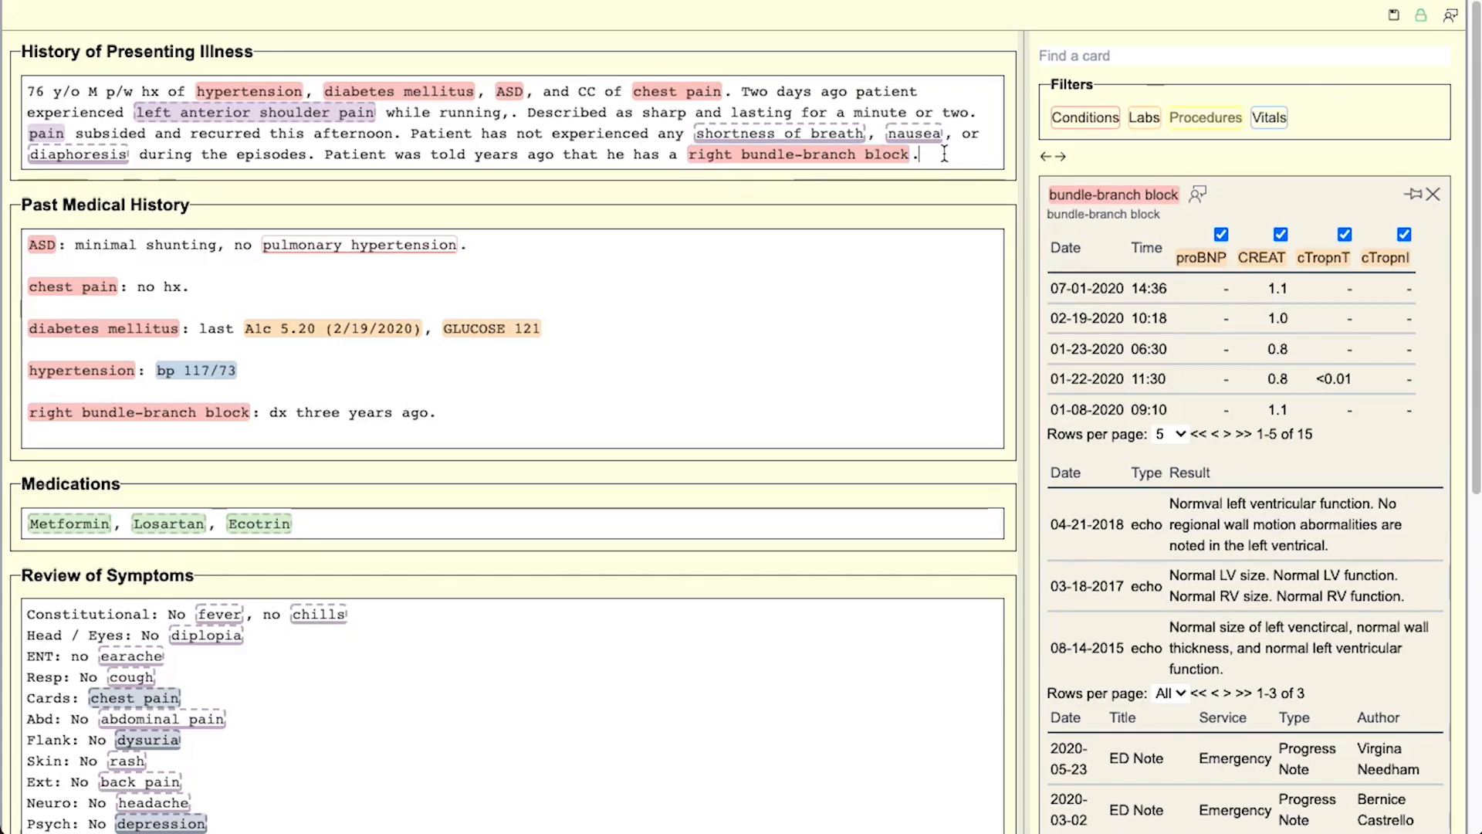
# Step: Write a trial 'htn and dm' line in the presenting illness before loading the glucose card
pyautogui.write('htn')
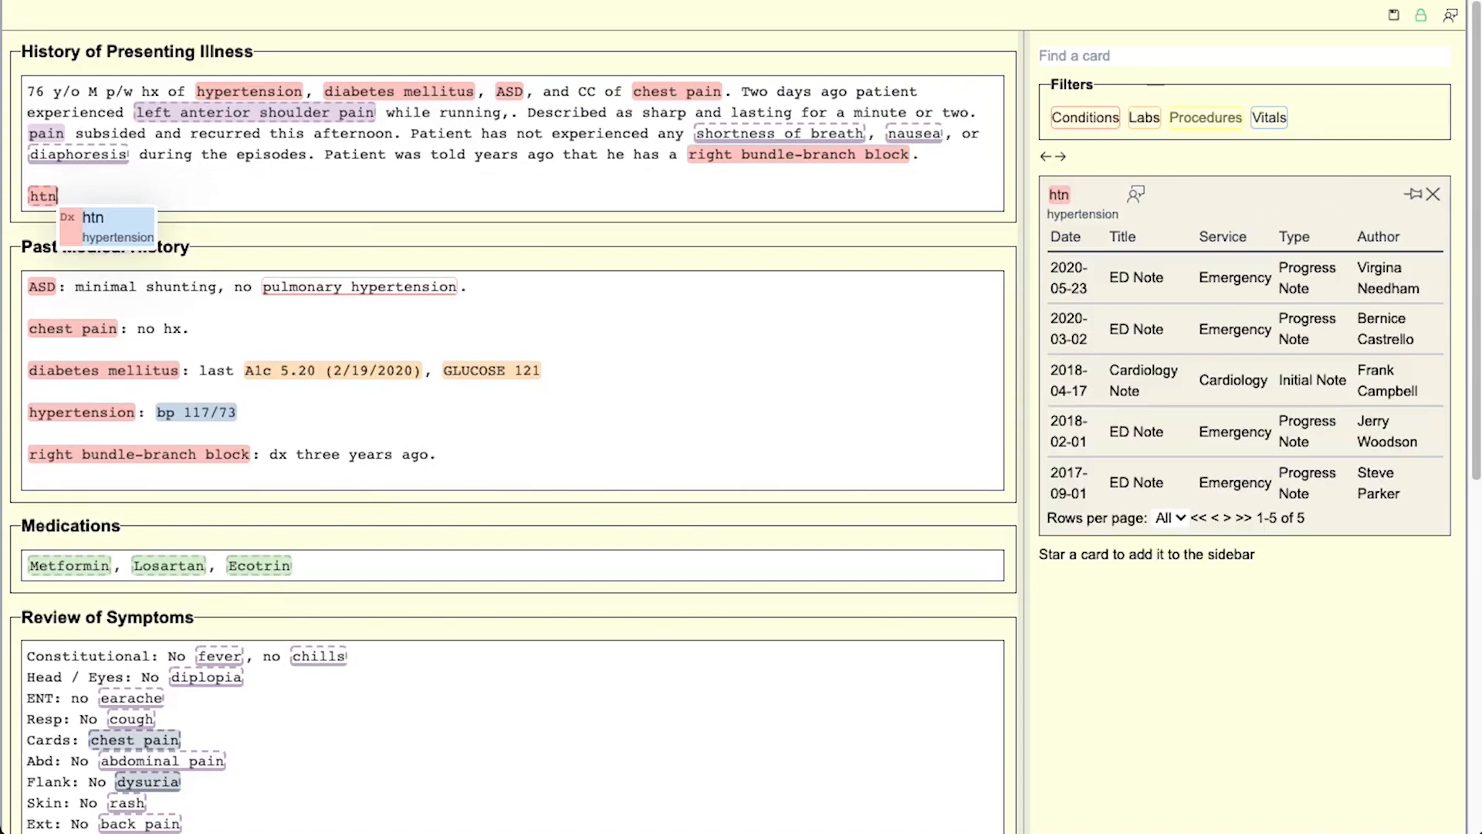
pyautogui.write('and dm')
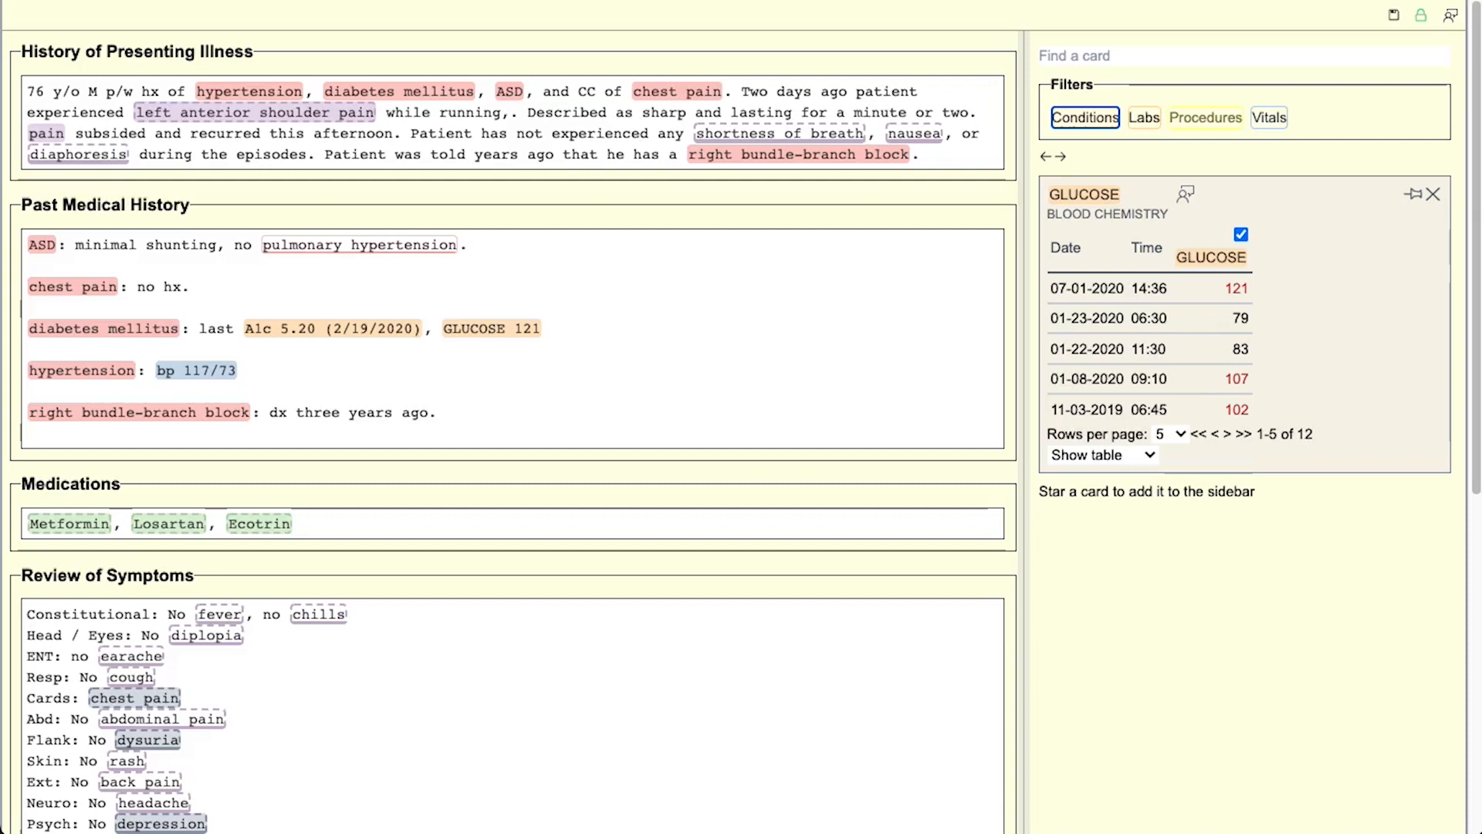
# Step: Show sodium results as a line chart, then as a box-and-whisker plot
pyautogui.click(1059, 156)
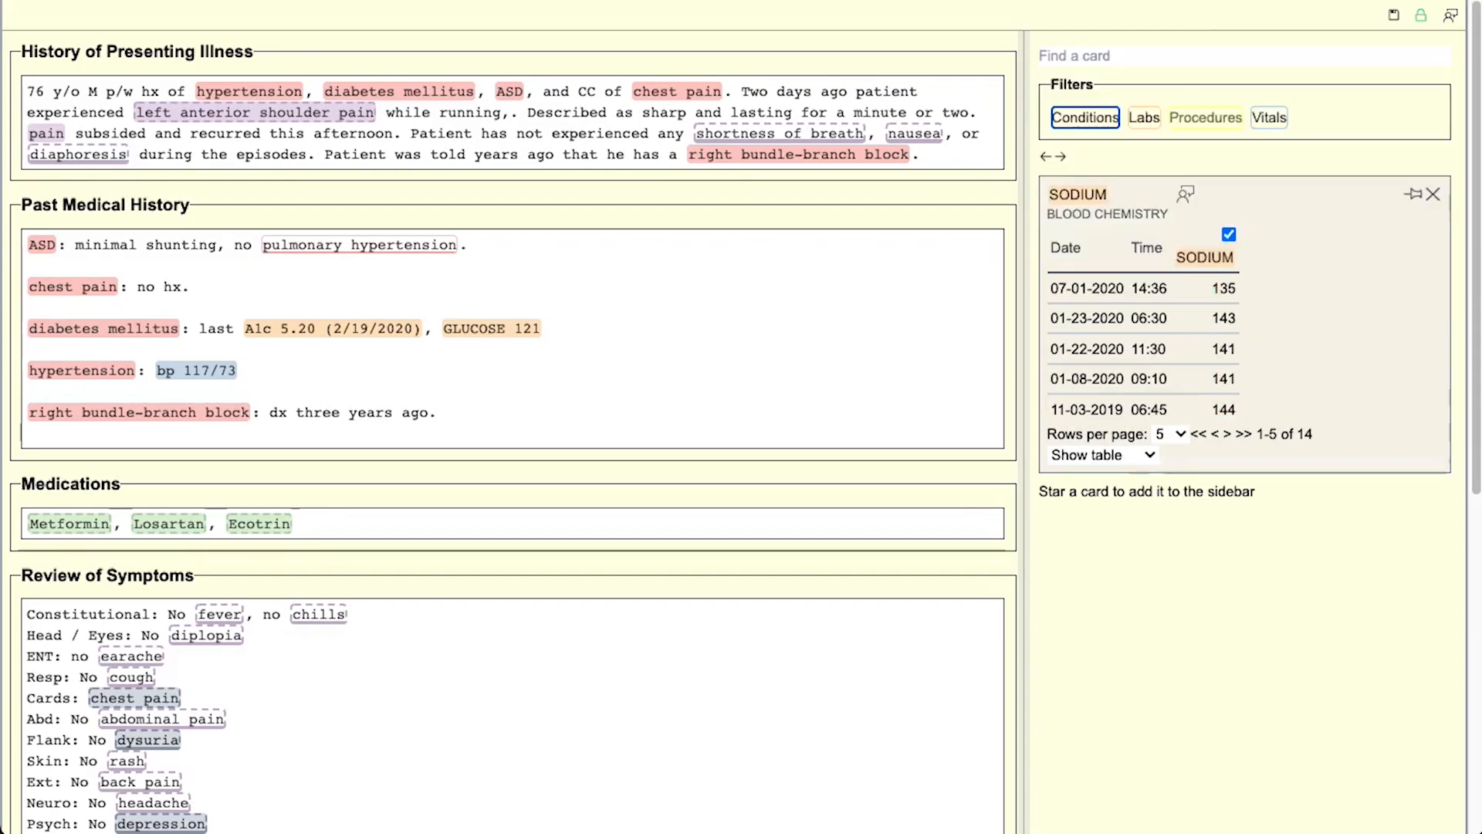
pyautogui.click(1101, 454)
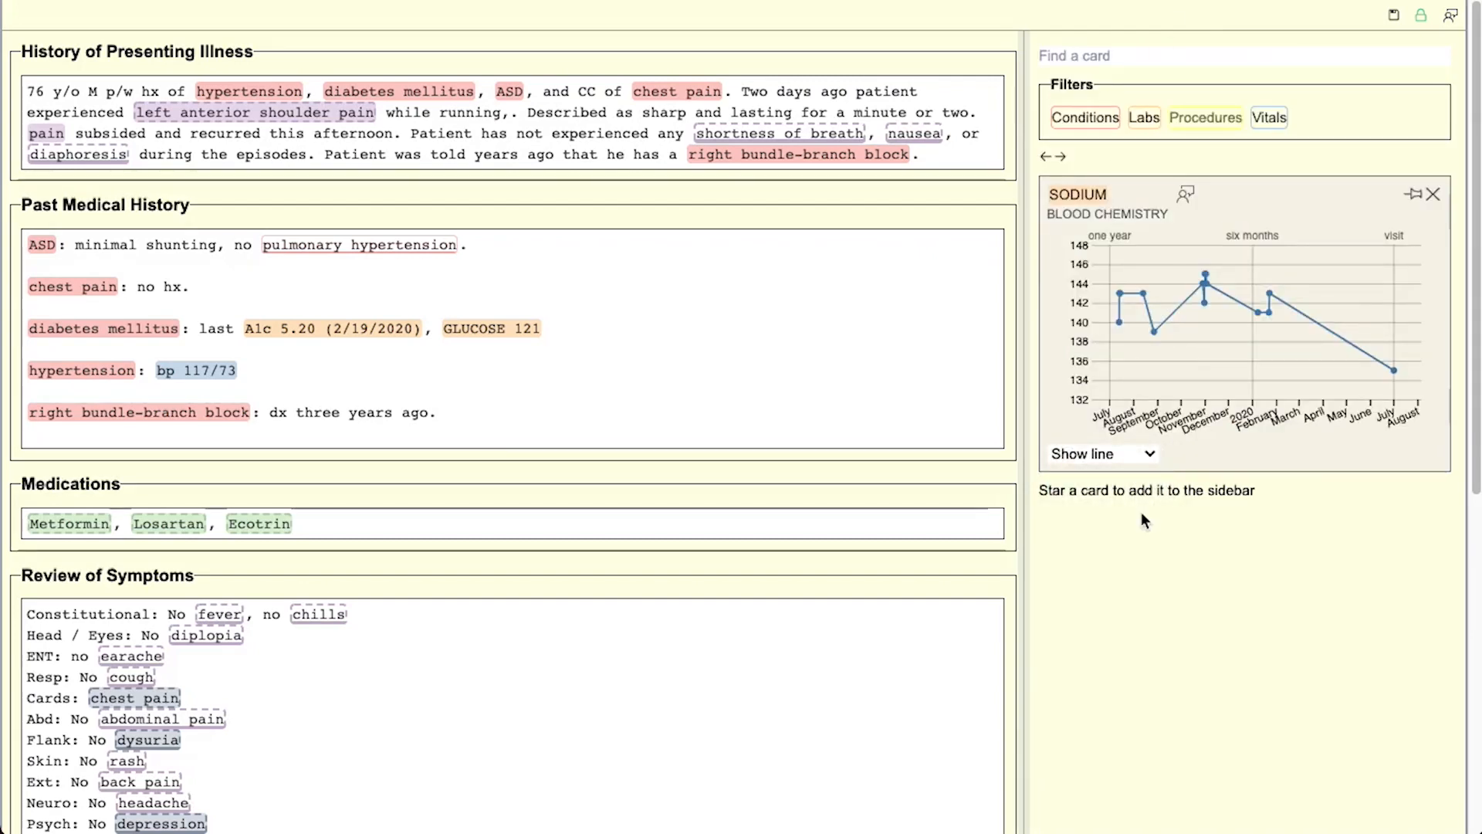
pyautogui.click(1099, 454)
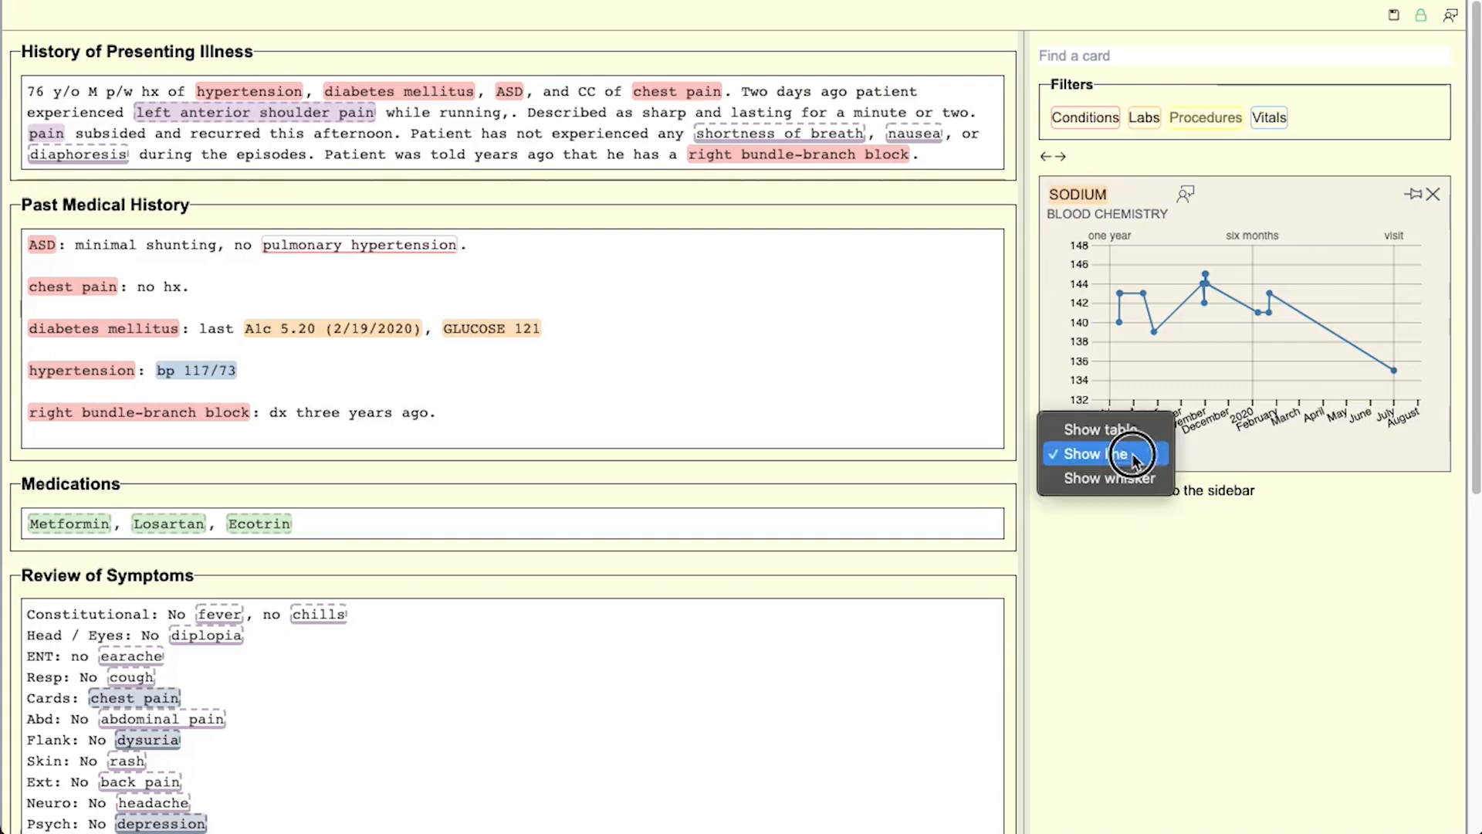
pyautogui.click(1107, 477)
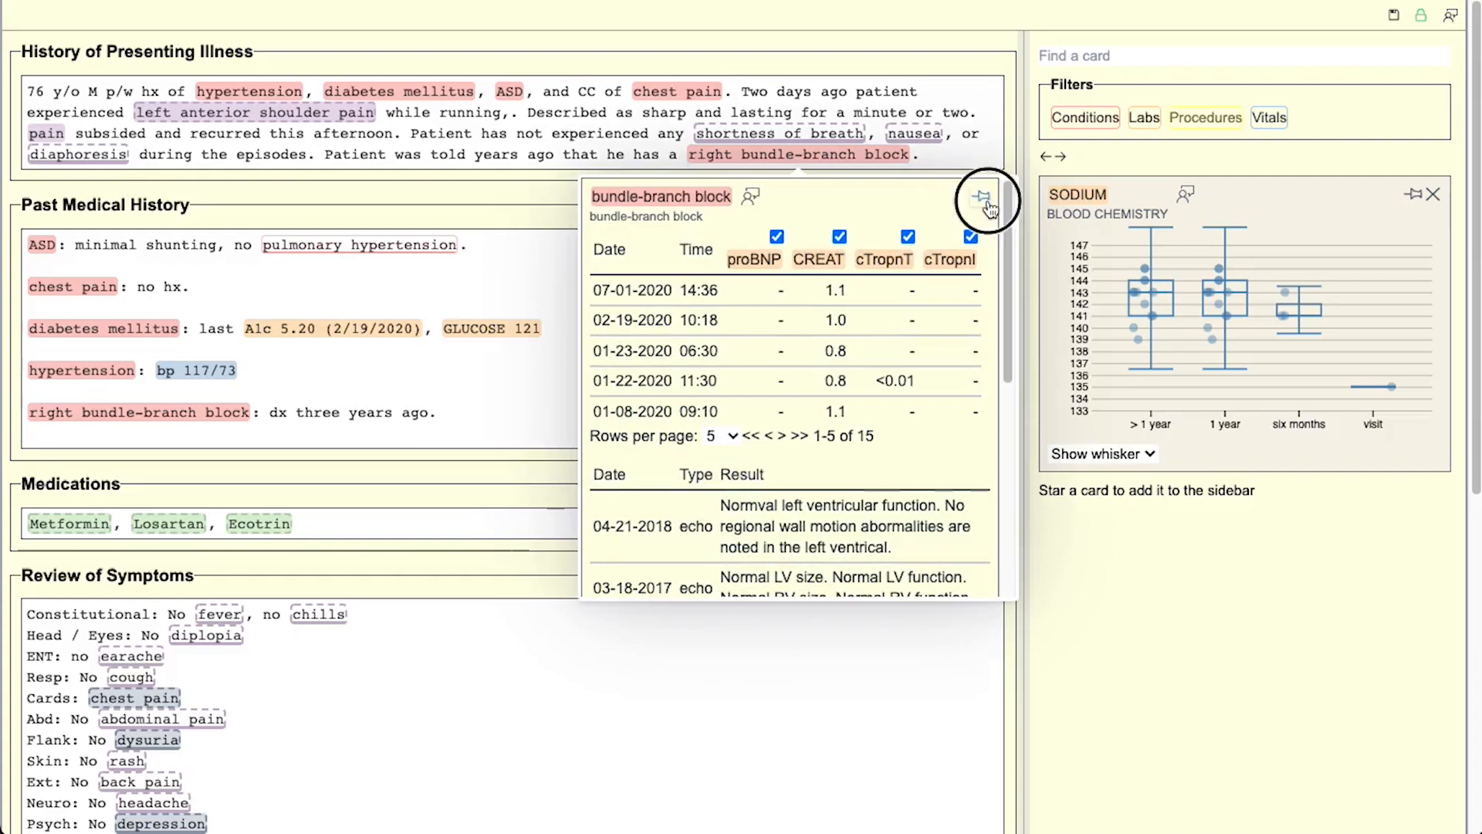
# Step: Pin the bundle-branch block card and load the creatinine results card above it
pyautogui.click(983, 196)
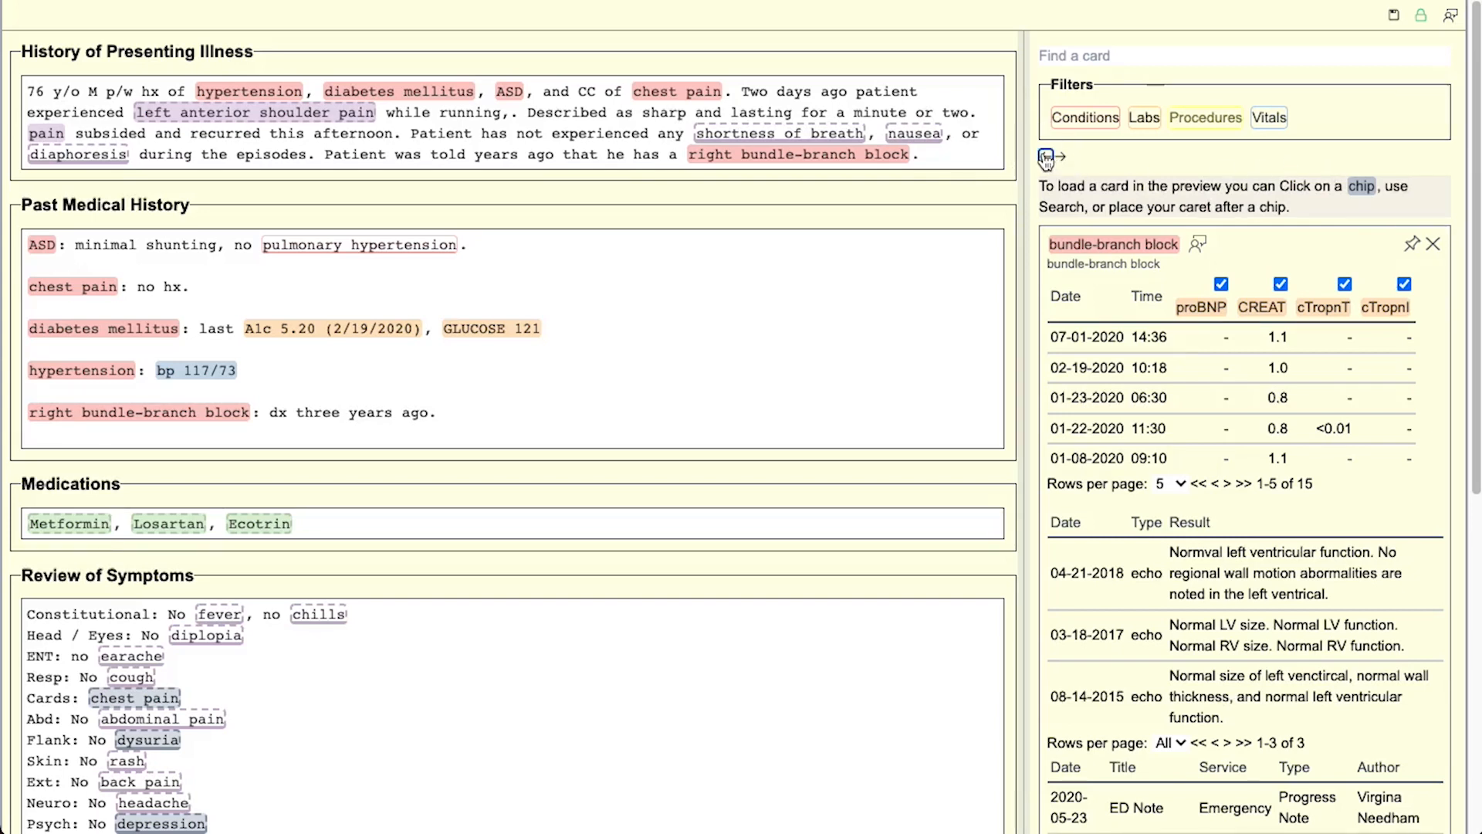
pyautogui.click(1046, 158)
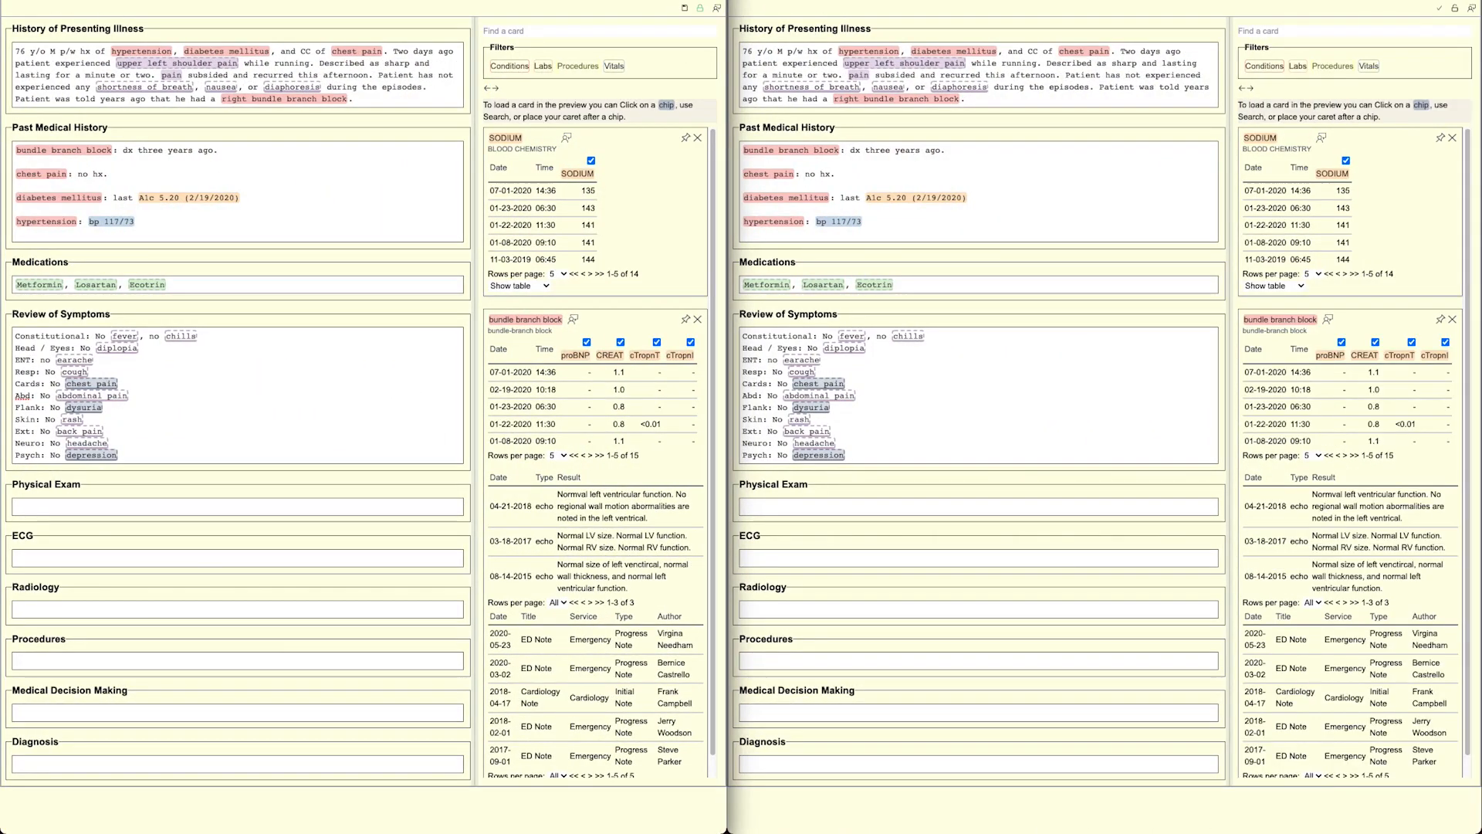
pyautogui.click(698, 138)
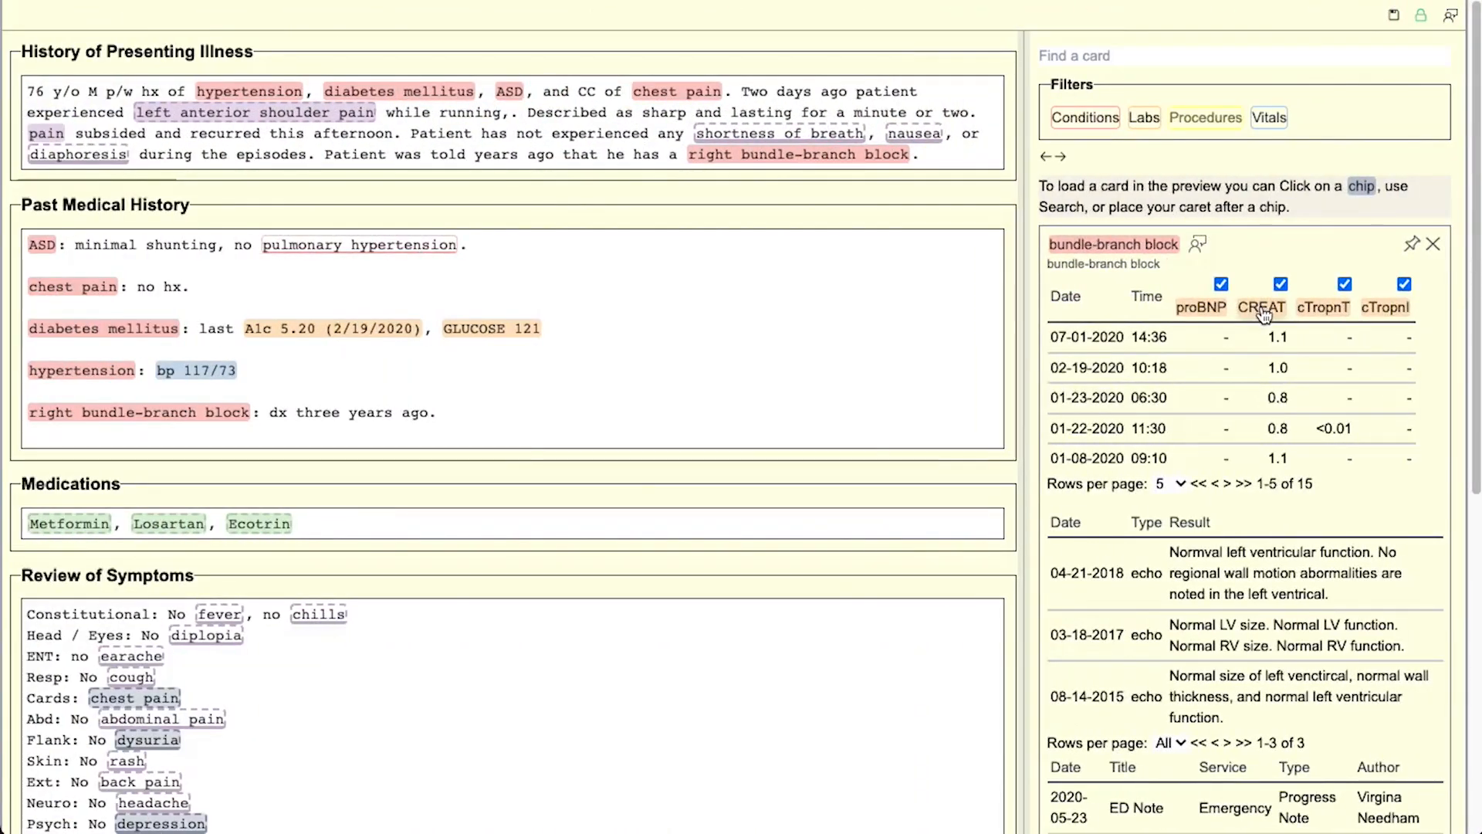
pyautogui.click(1262, 307)
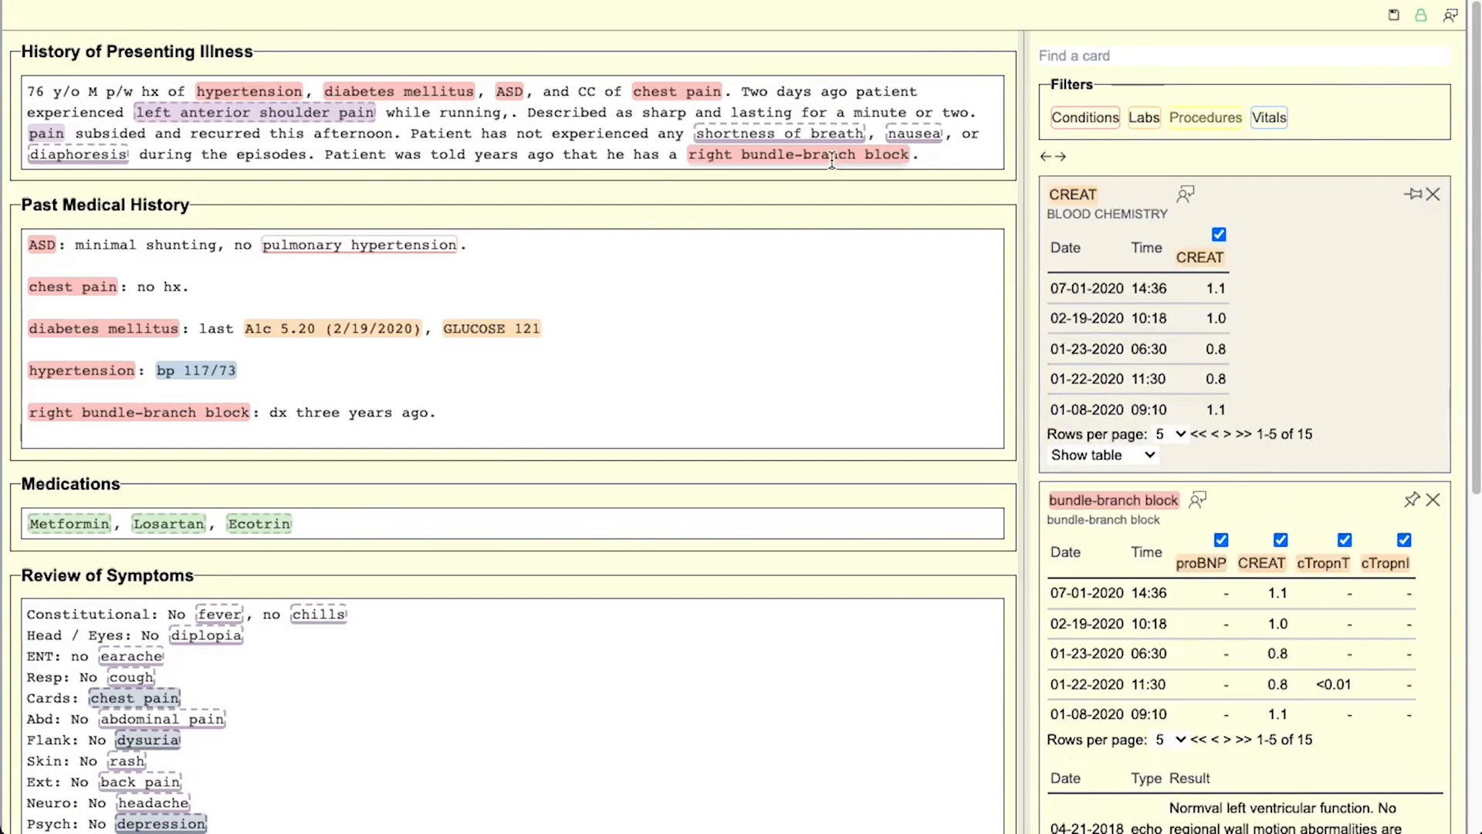